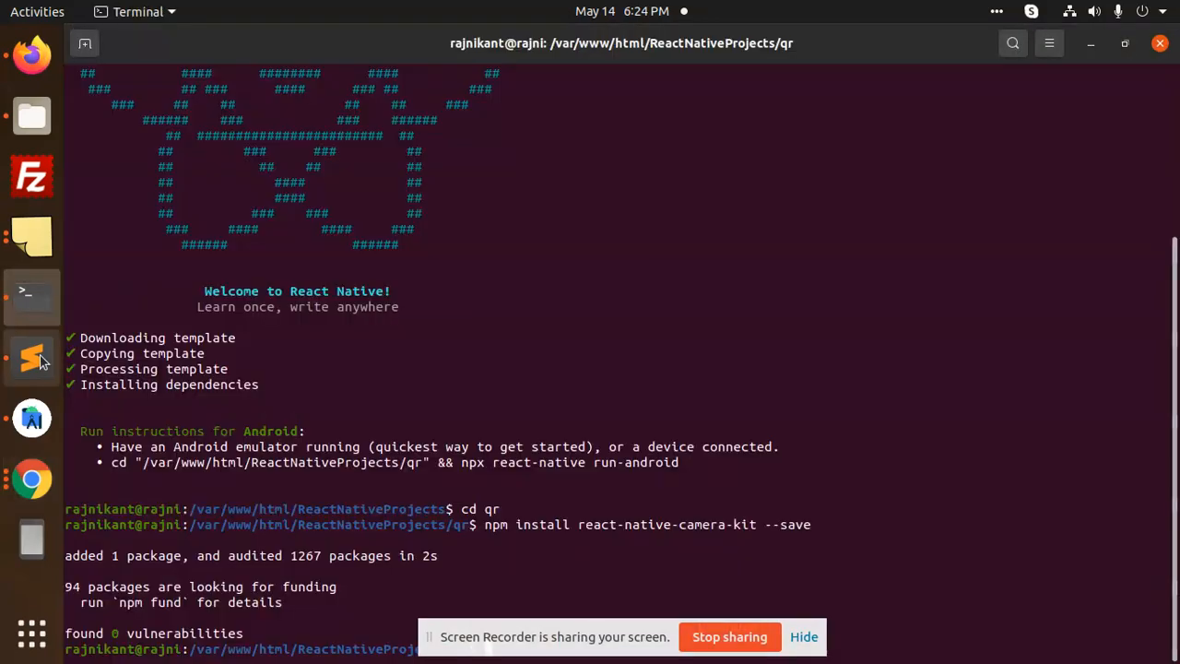
# Step: Switch to Sublime Text to view the untitled star rating bar code draft
pyautogui.click(32, 358)
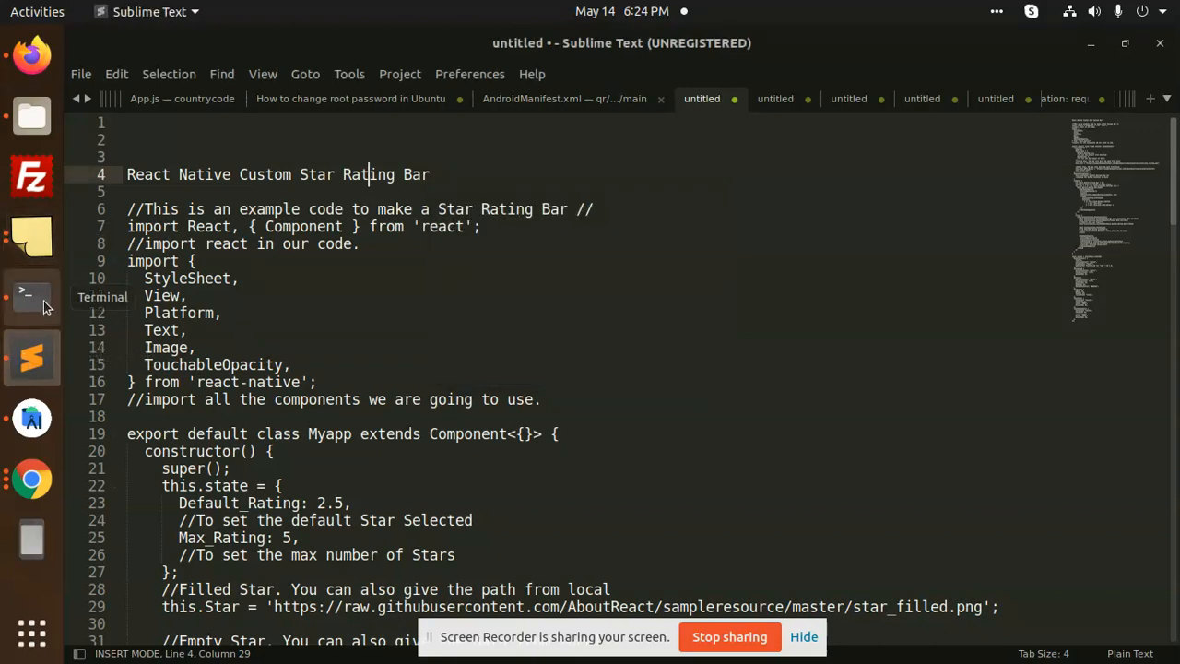
# Step: Return to Terminal and go up to the ReactNativeProjects folder, recalling earlier commands
pyautogui.click(31, 293)
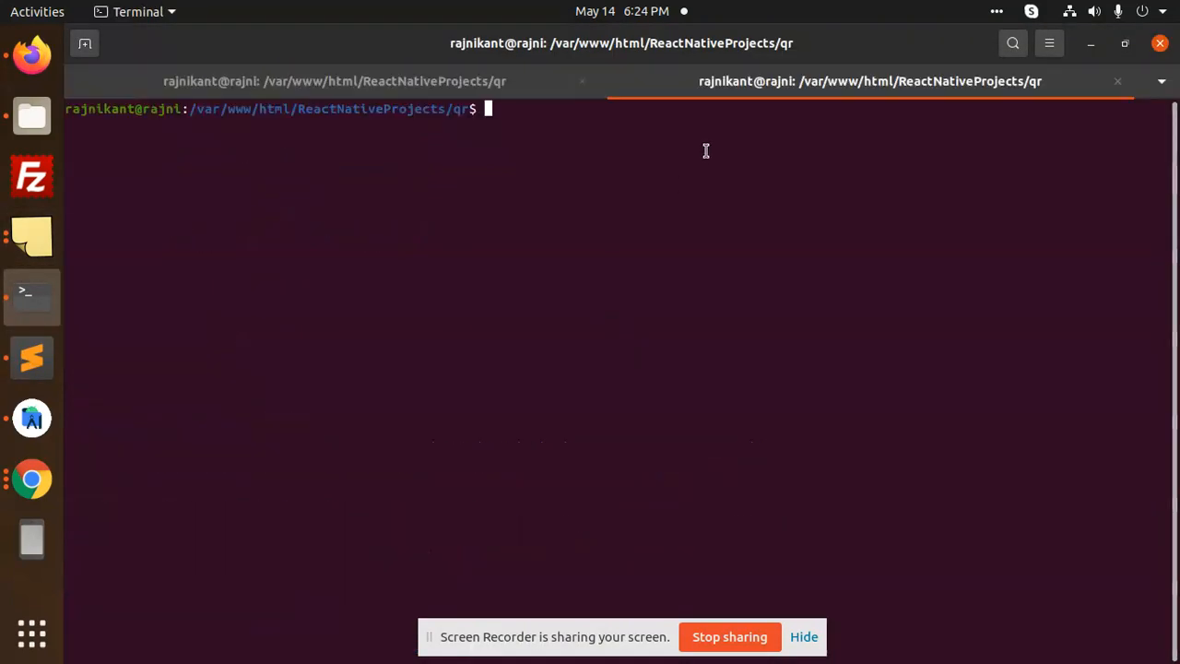
pyautogui.write('cd .,.')
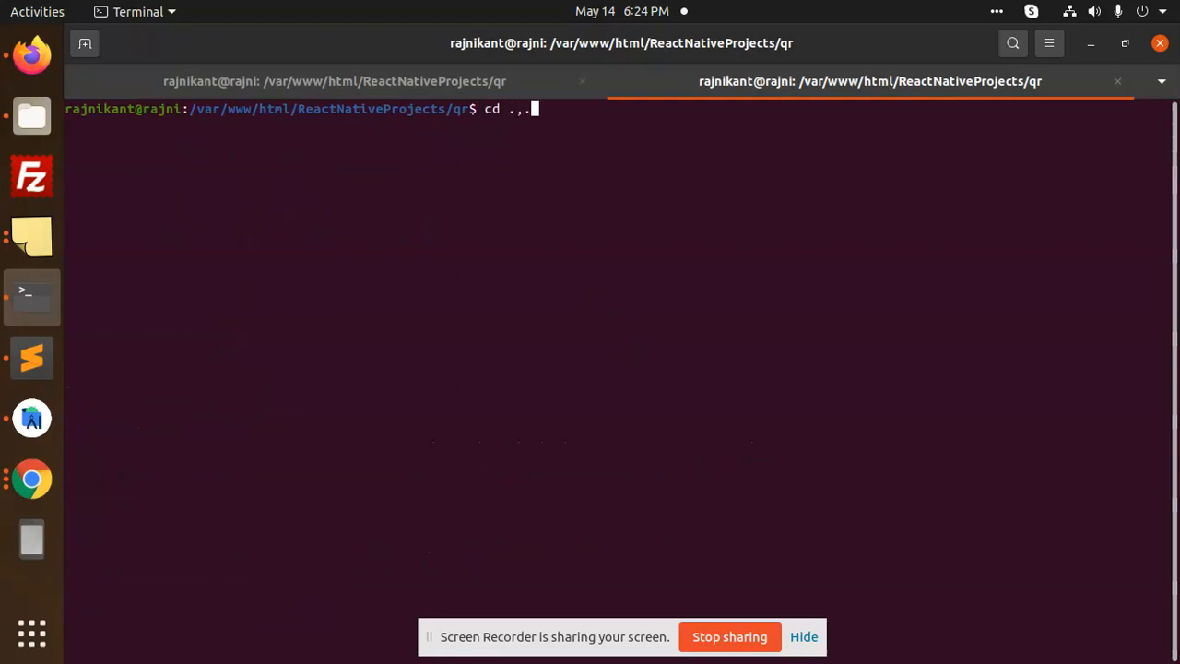
pyautogui.press('BackSpace')
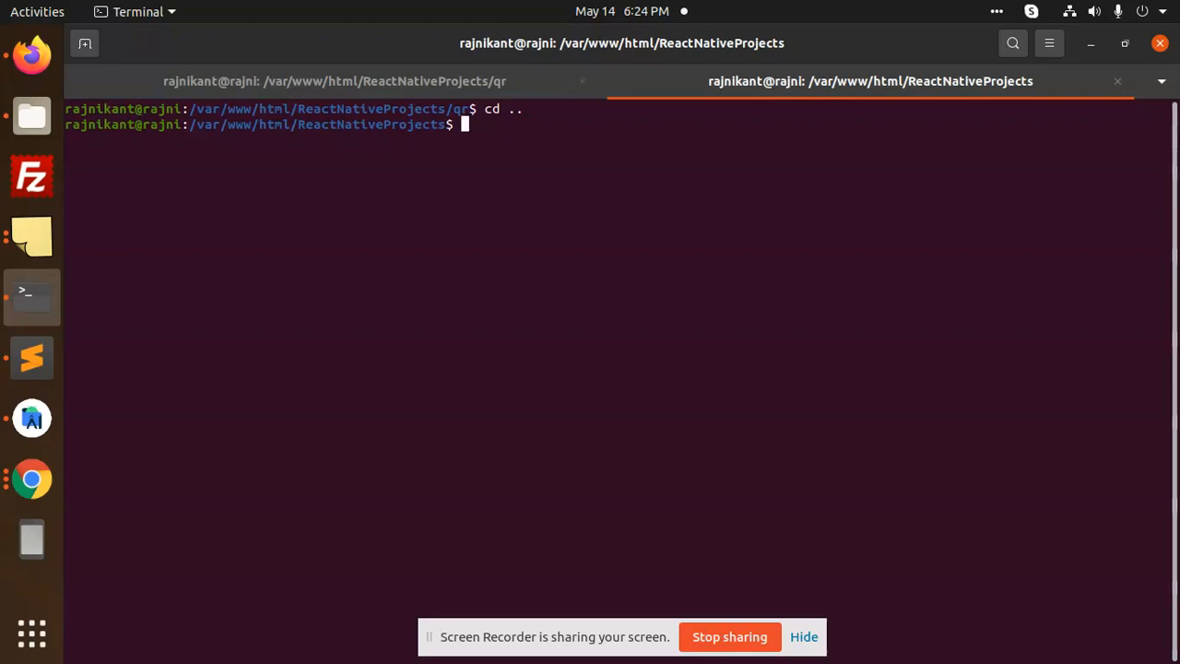
pyautogui.write('sudo passwd')
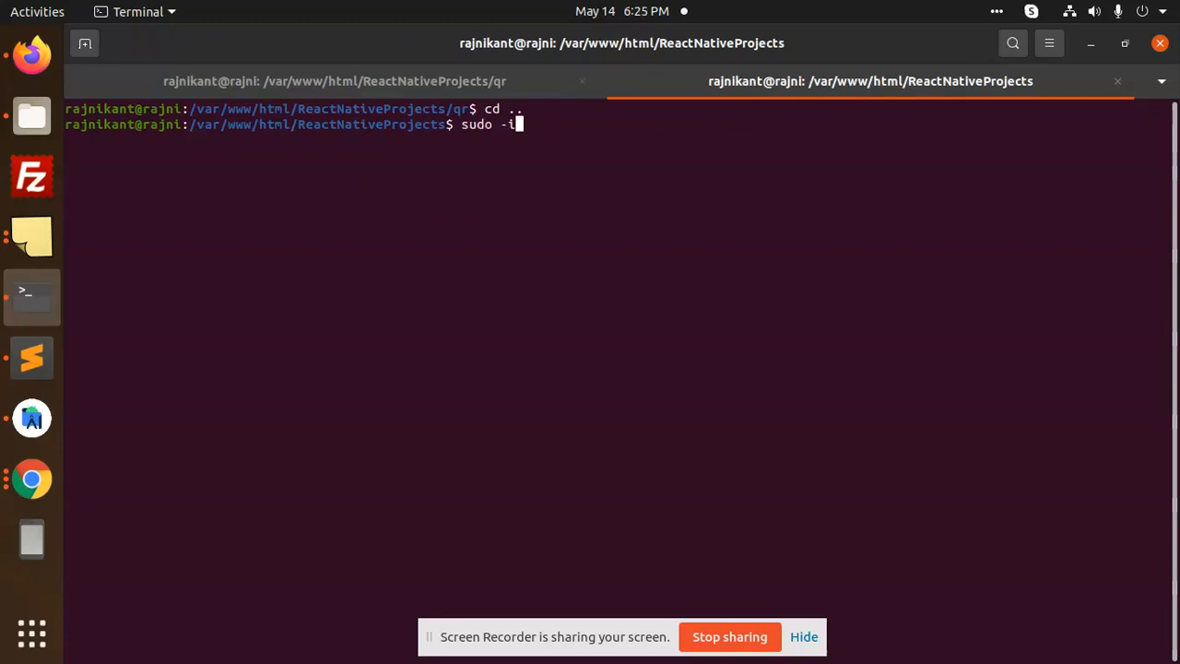
pyautogui.write('cd countrycode/')
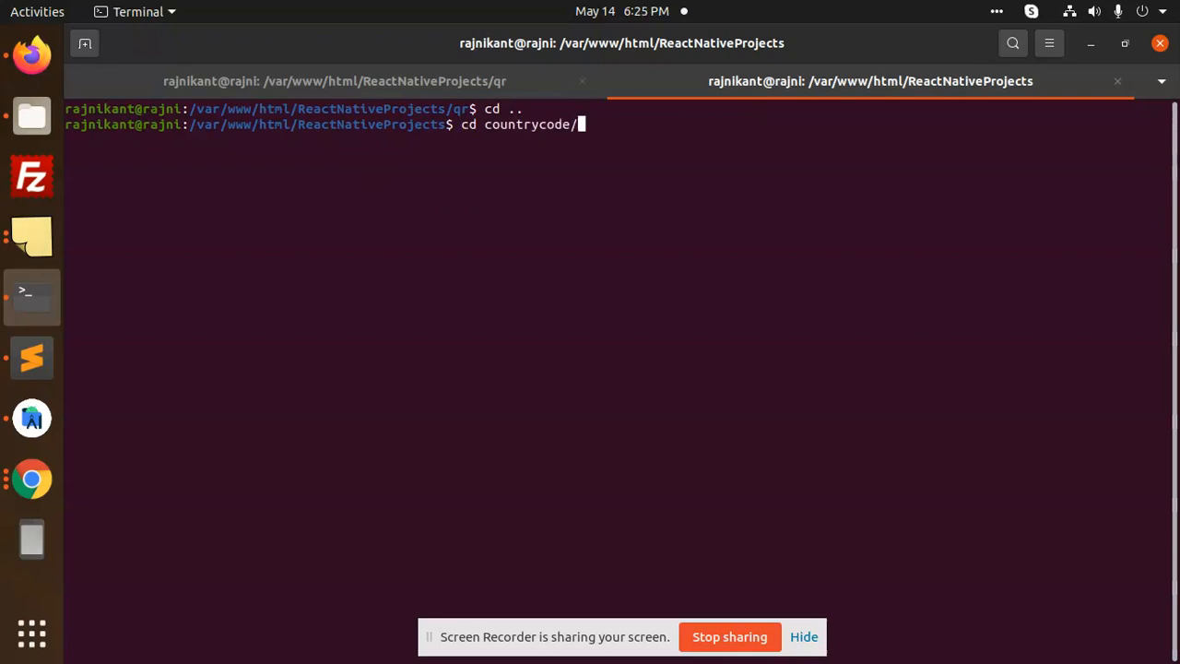
# Step: Run npx react-native init rating, replacing the recalled countrycode project name
pyautogui.write('npx react-native init countrycode')
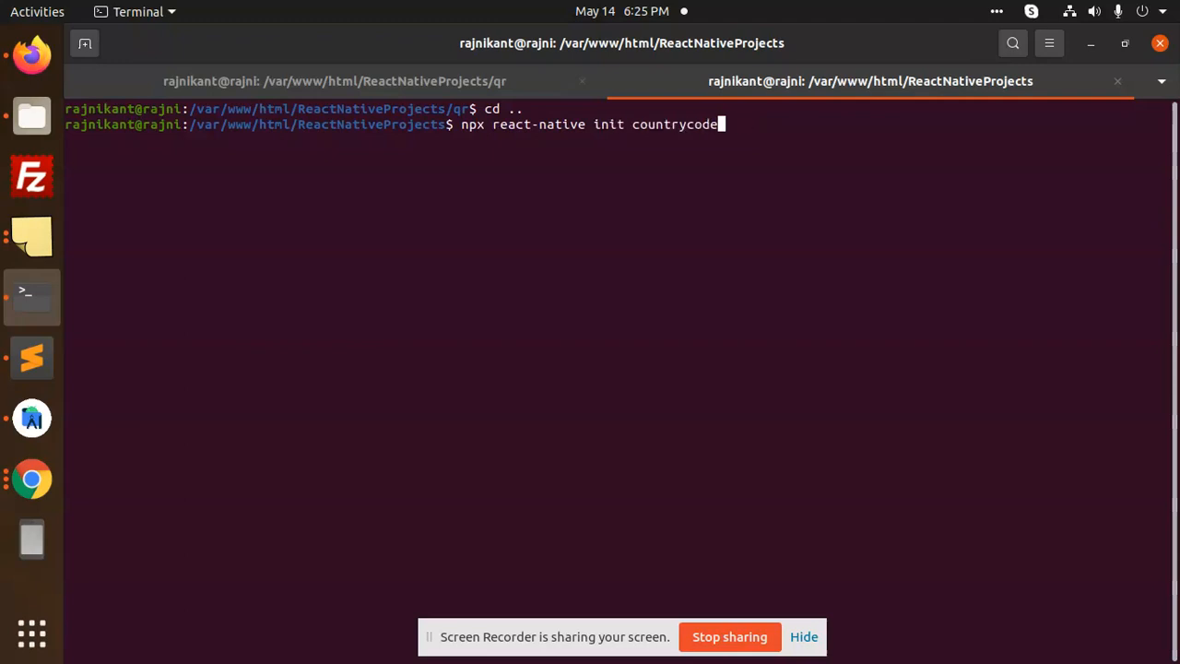
pyautogui.press('BackSpace')
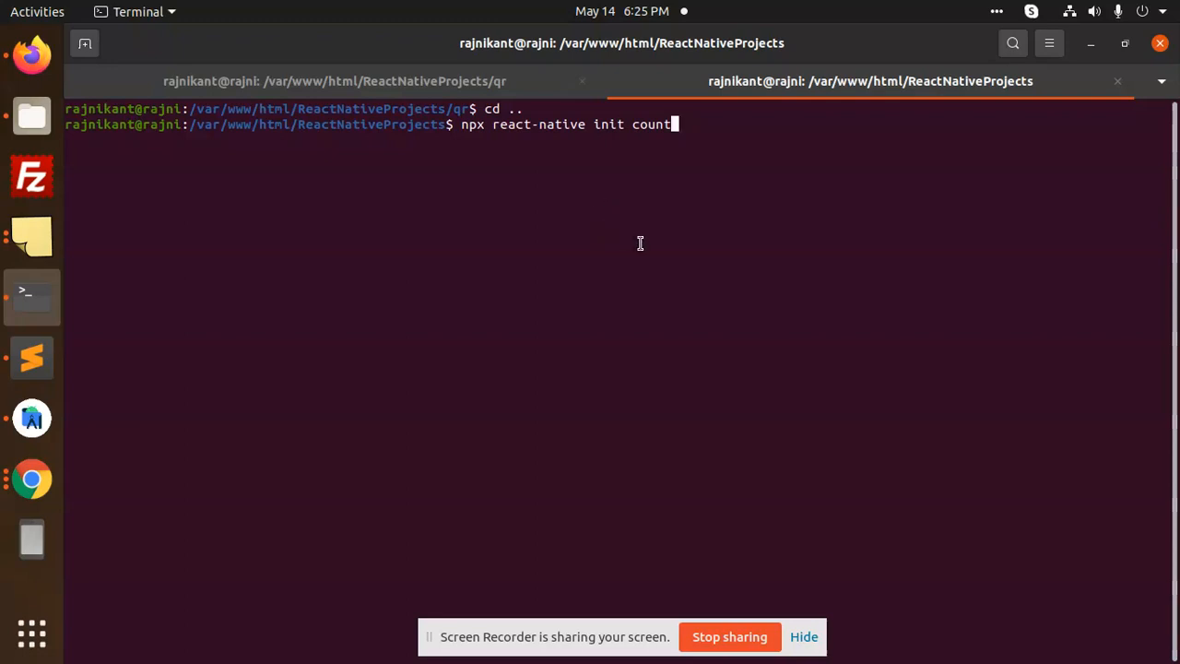
pyautogui.press('BackSpace')
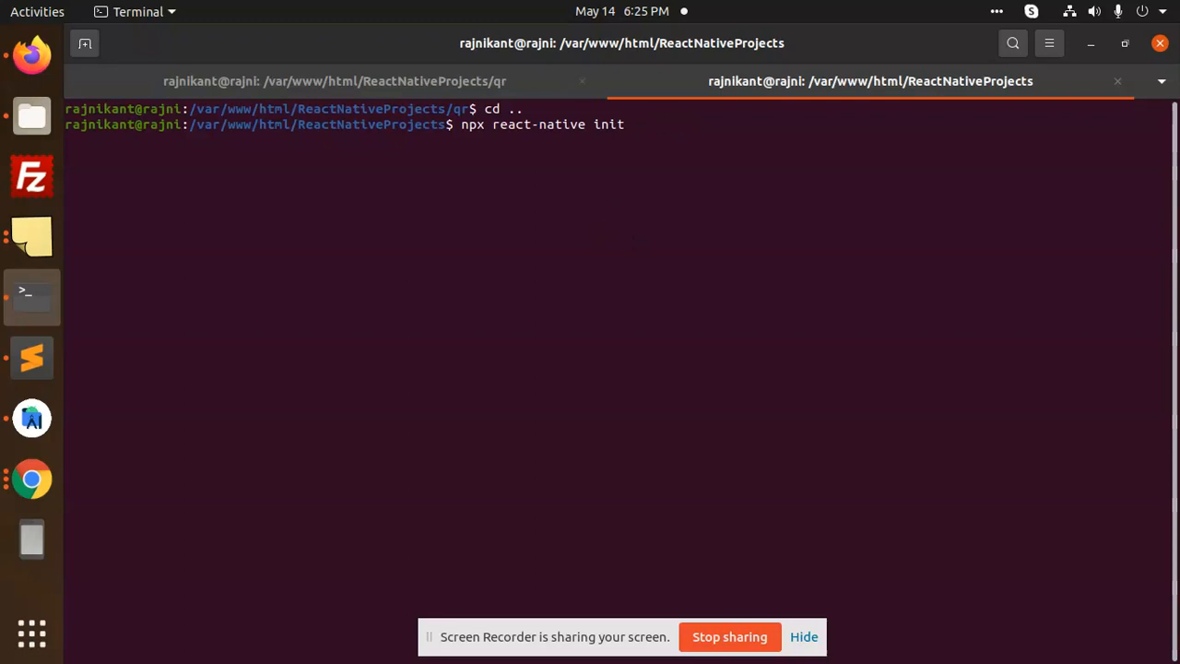
pyautogui.write('rat')
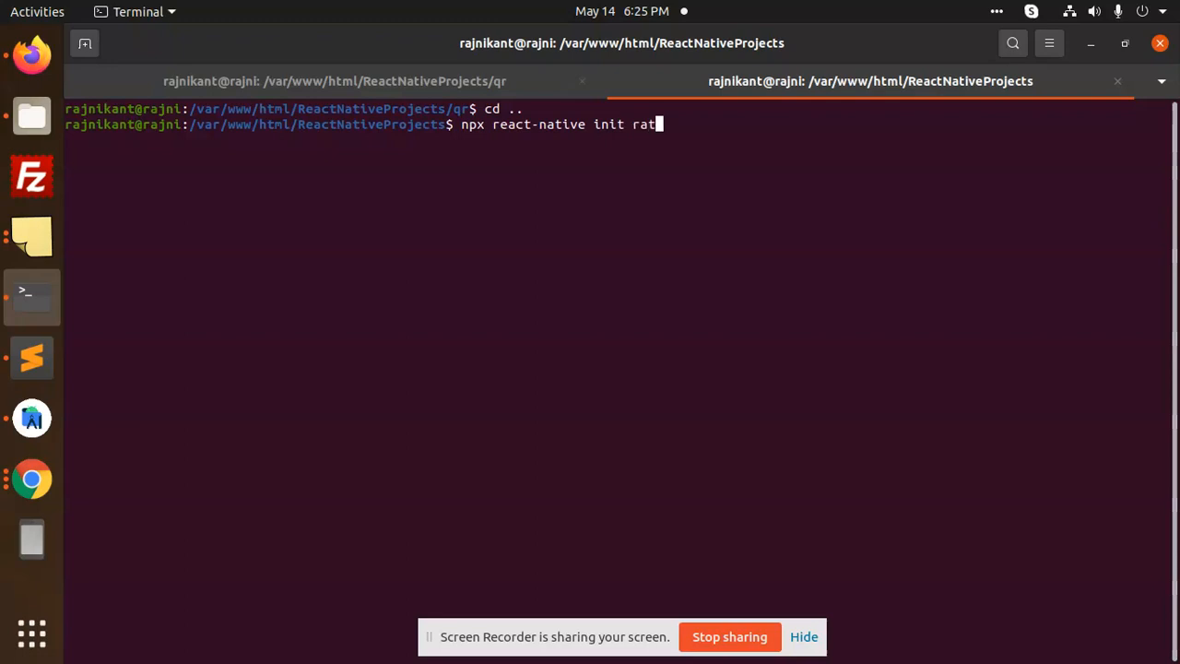
pyautogui.write('ing')
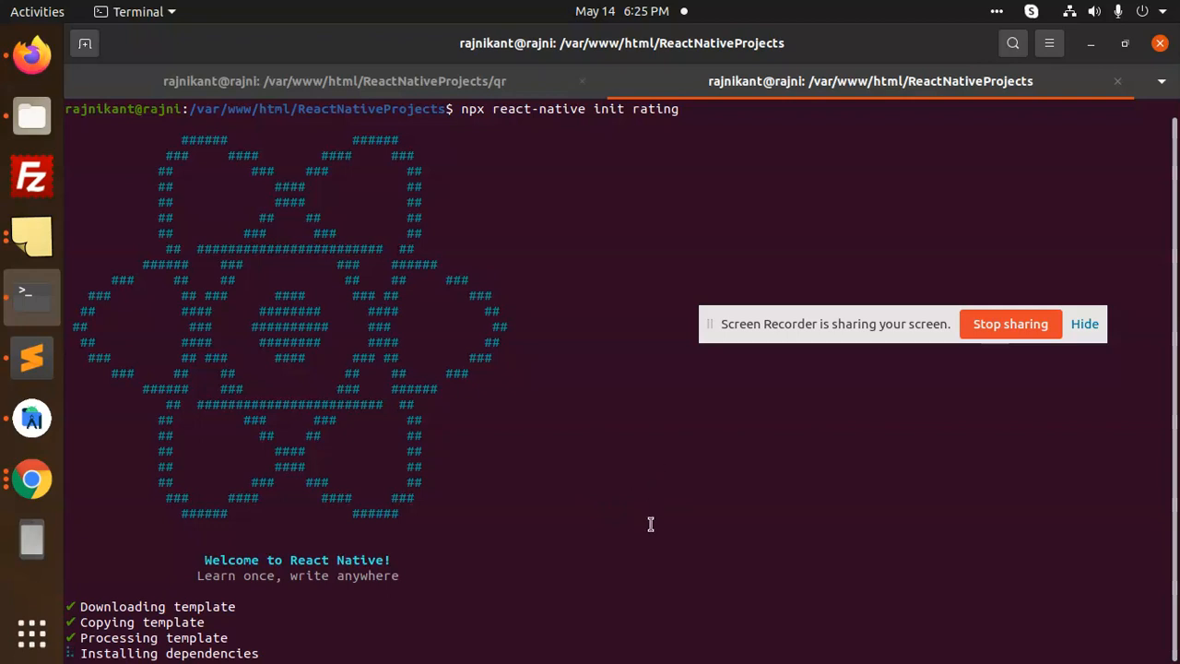
pyautogui.moveTo(627, 501)
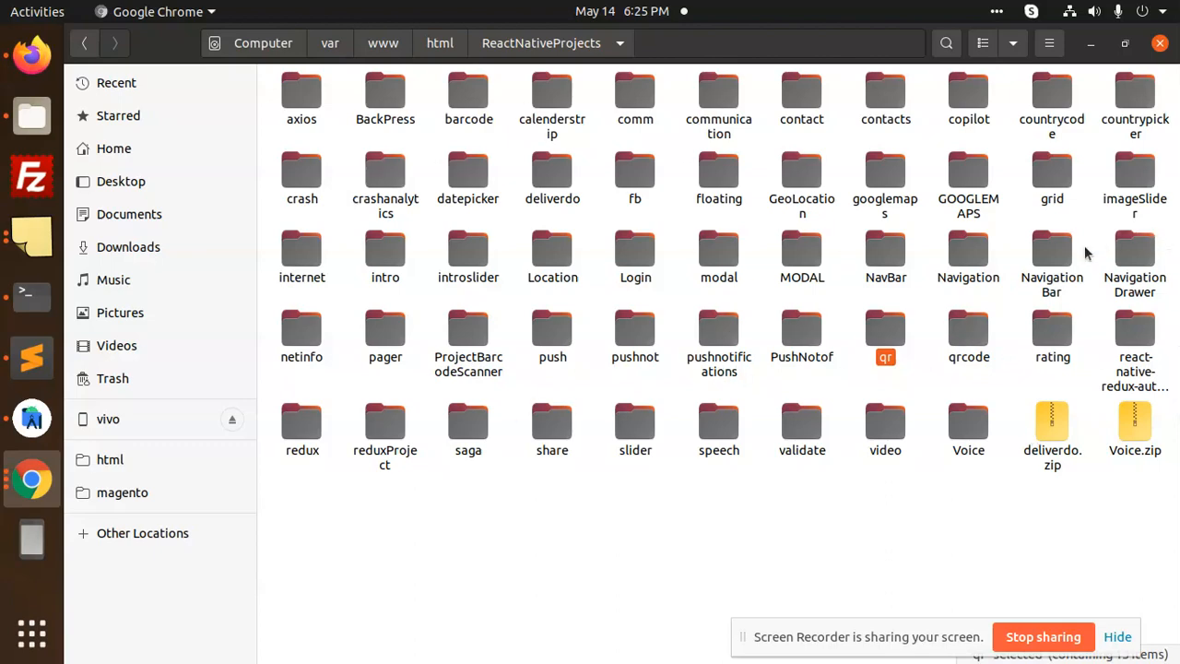
pyautogui.moveTo(416, 461)
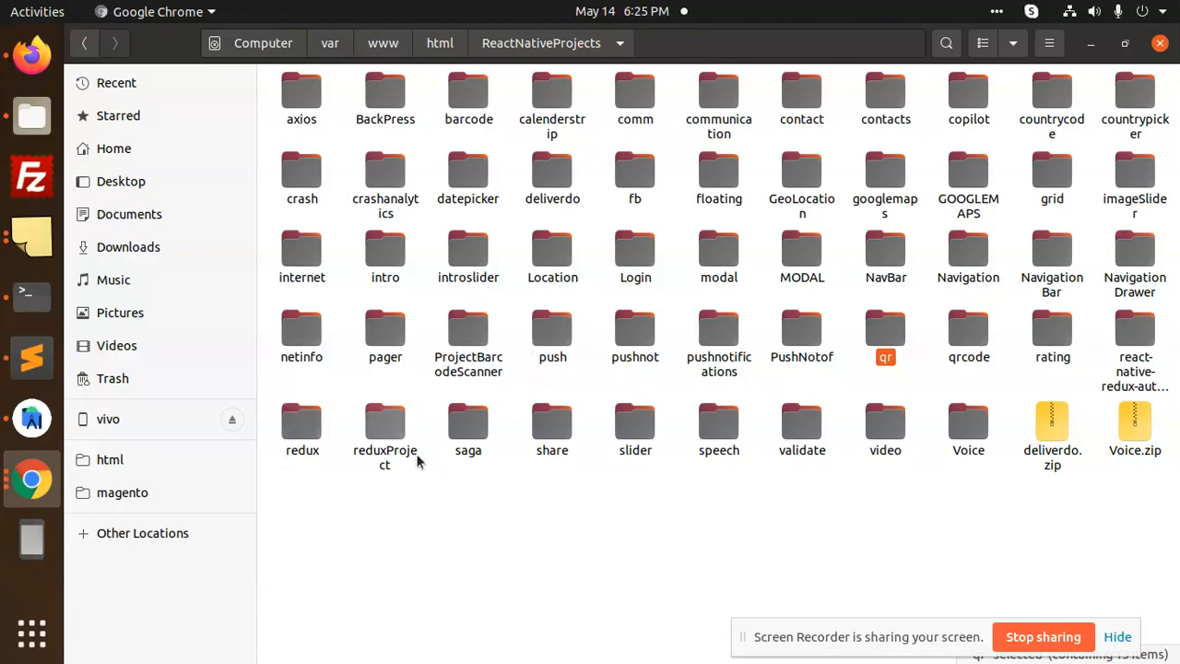
# Step: Enter the new rating project folder in ReactNativeProjects
pyautogui.doubleClick(1051, 332)
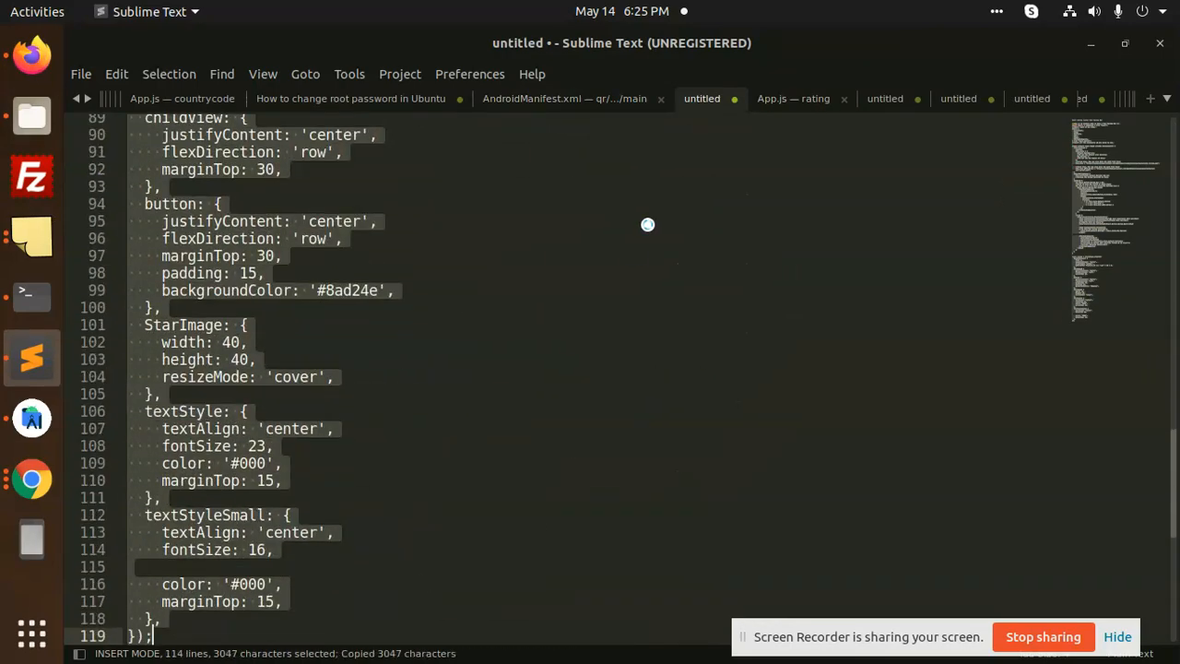
# Step: Rename the Myapp class to App in rating's App.js, save it, and return to Terminal
pyautogui.click(793, 100)
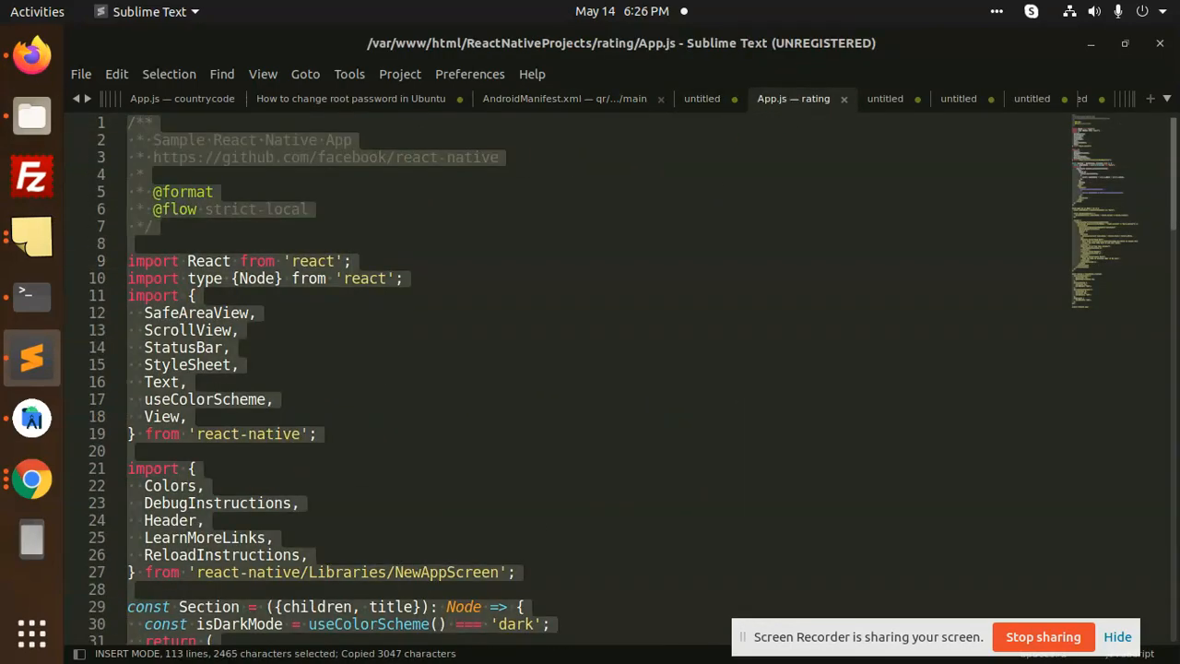
pyautogui.scroll(-3)
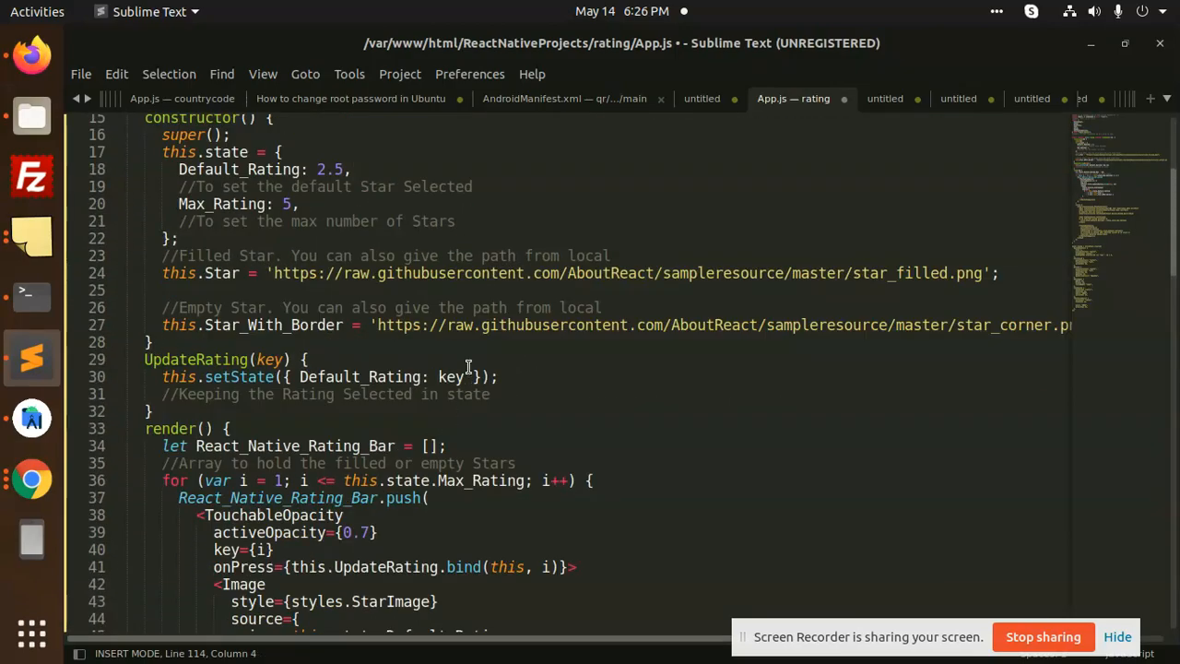
pyautogui.scroll(3)
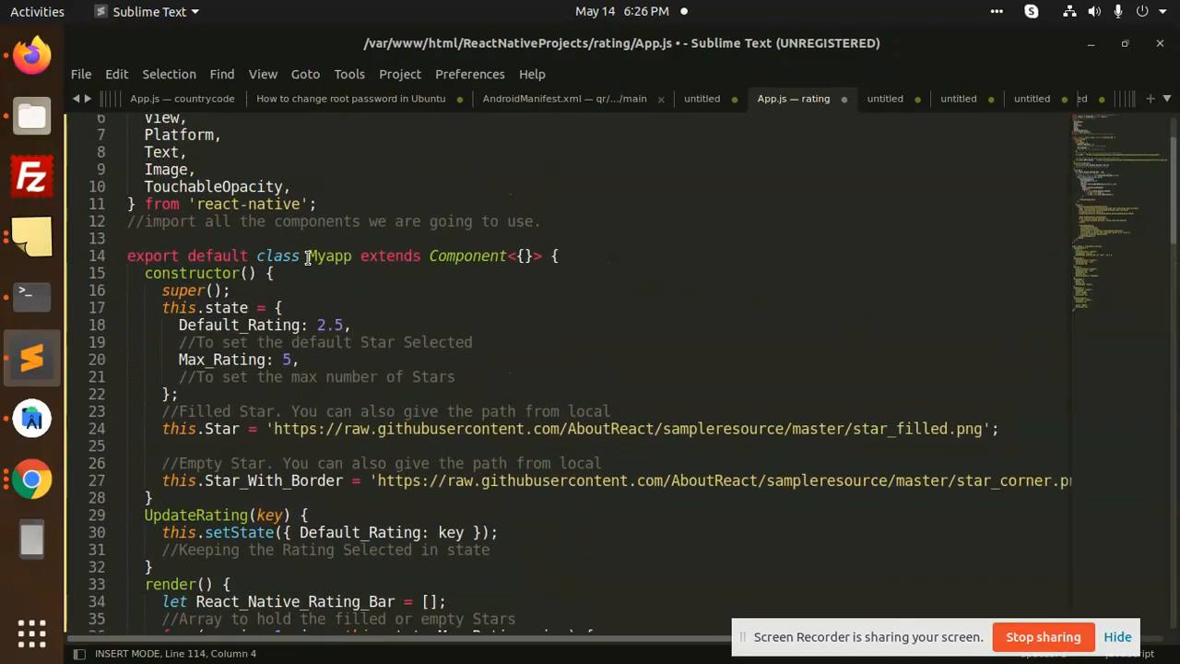
pyautogui.doubleClick(328, 254)
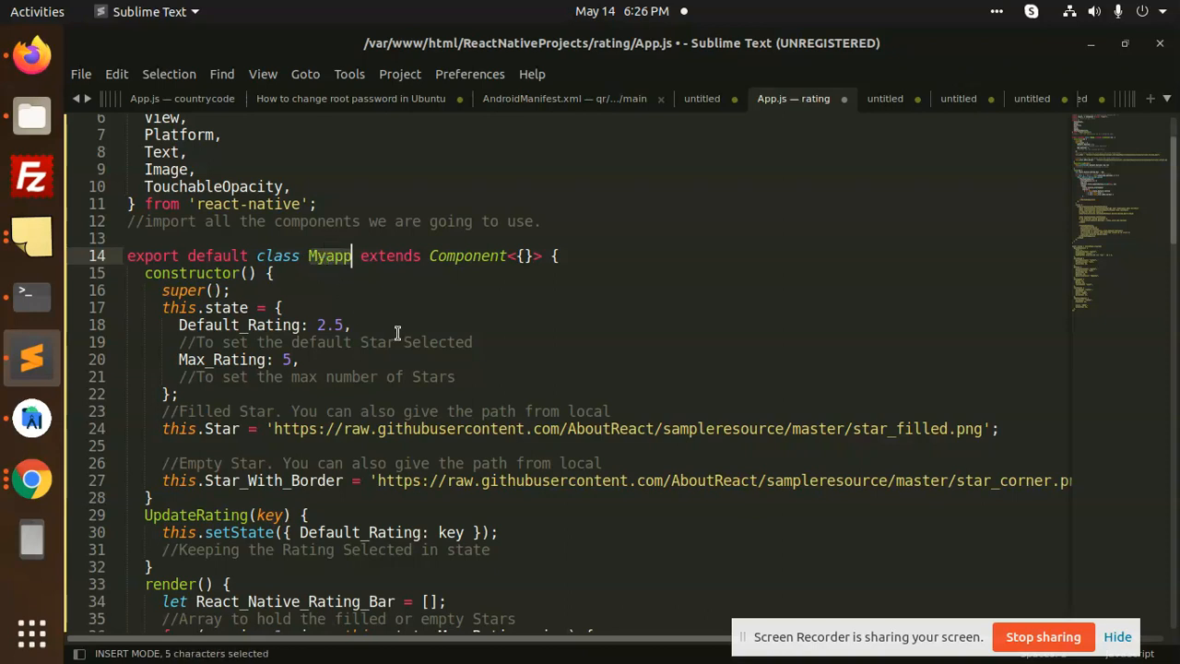
pyautogui.write('App')
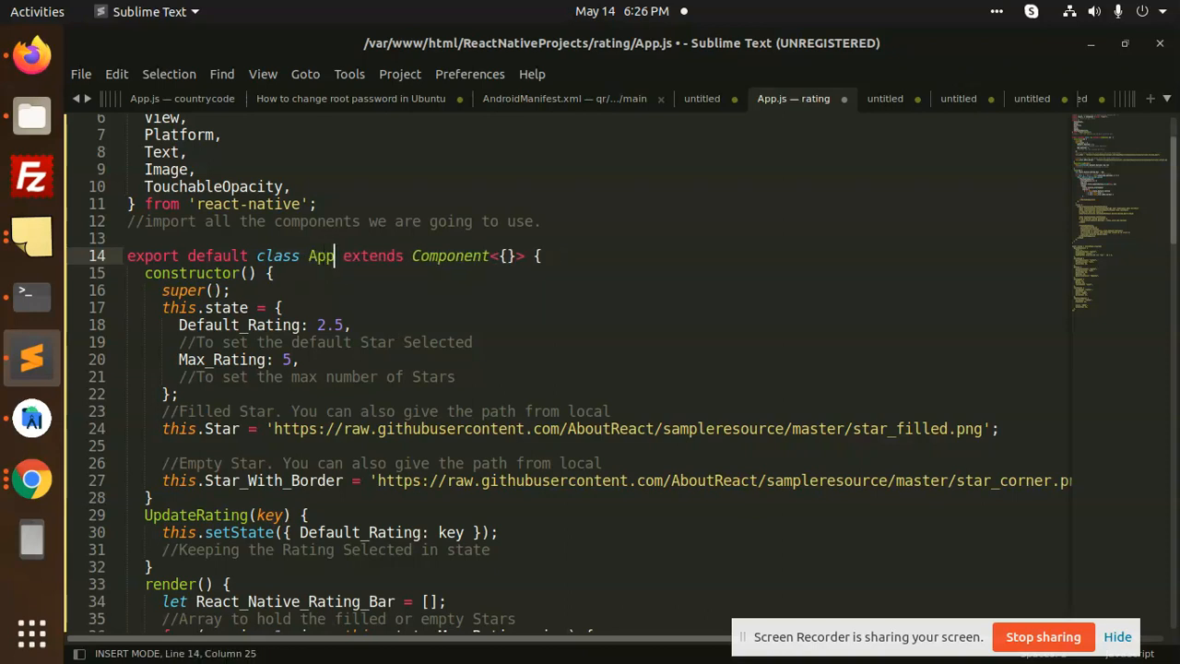
pyautogui.press('ctrl+s')
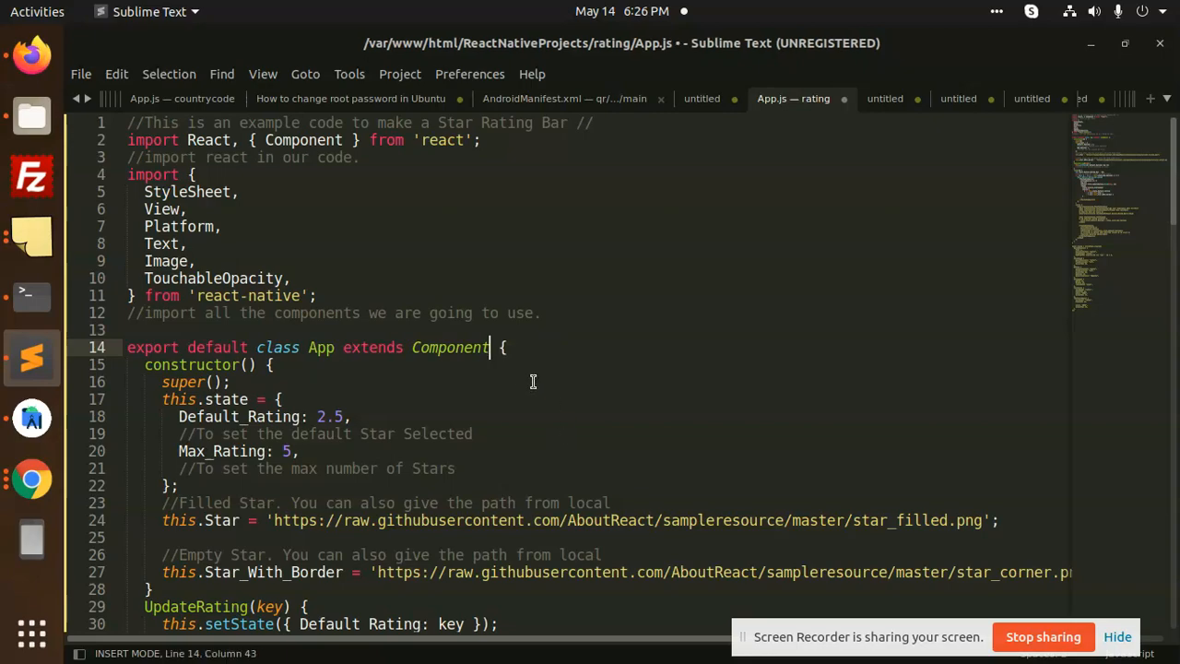
pyautogui.scroll(-3)
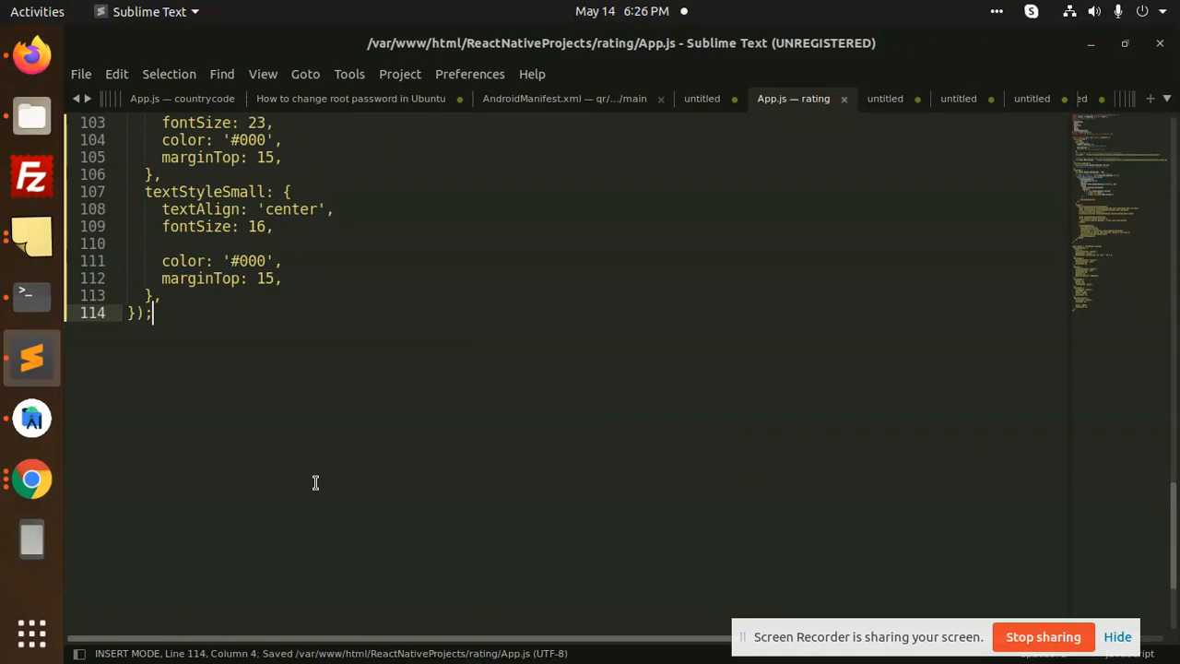
pyautogui.click(32, 294)
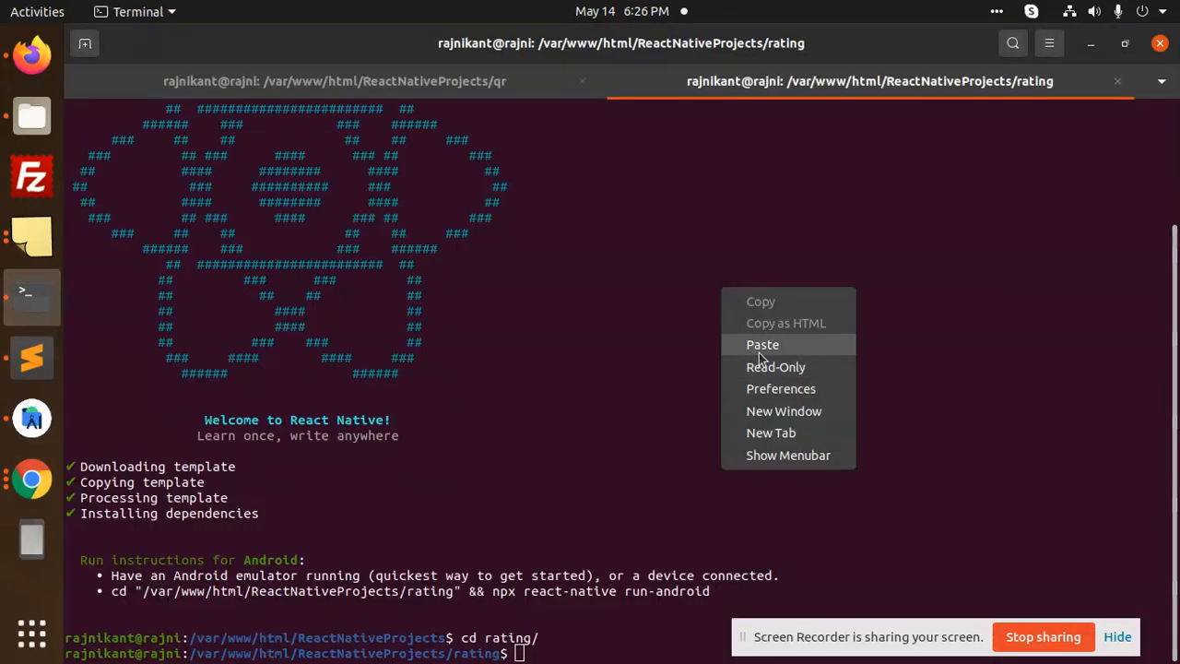
# Step: Paste the copied command at the rating project's Terminal prompt
pyautogui.click(763, 344)
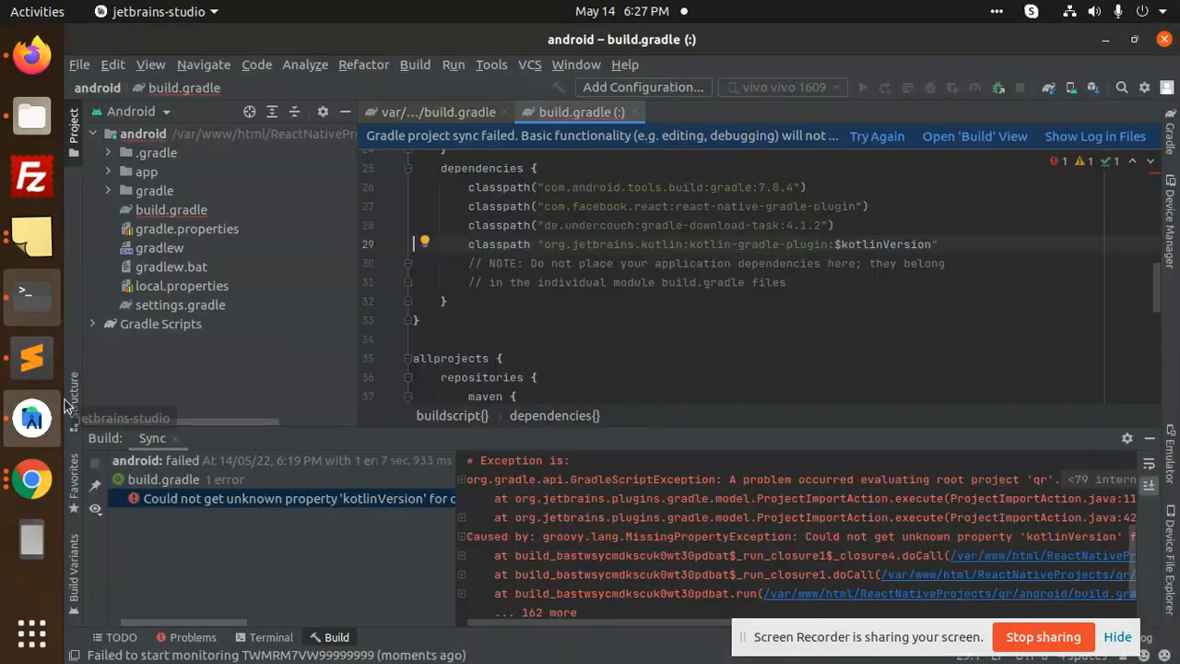
# Step: Open the rating project's android folder in Android Studio
pyautogui.click(79, 64)
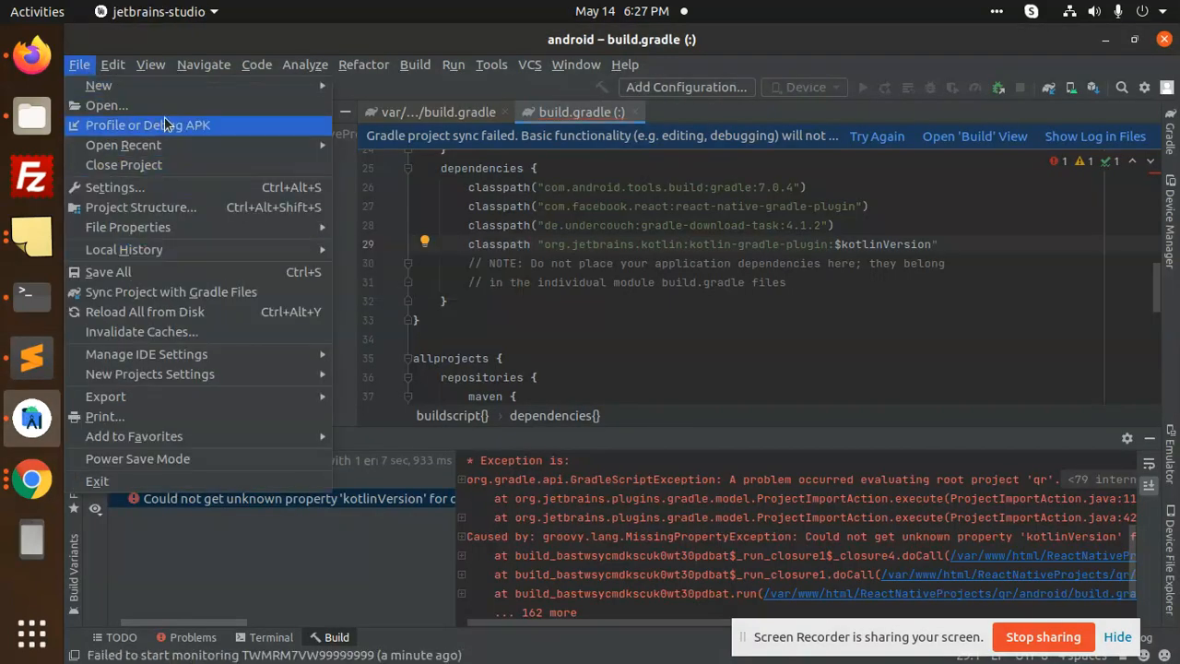
pyautogui.click(107, 106)
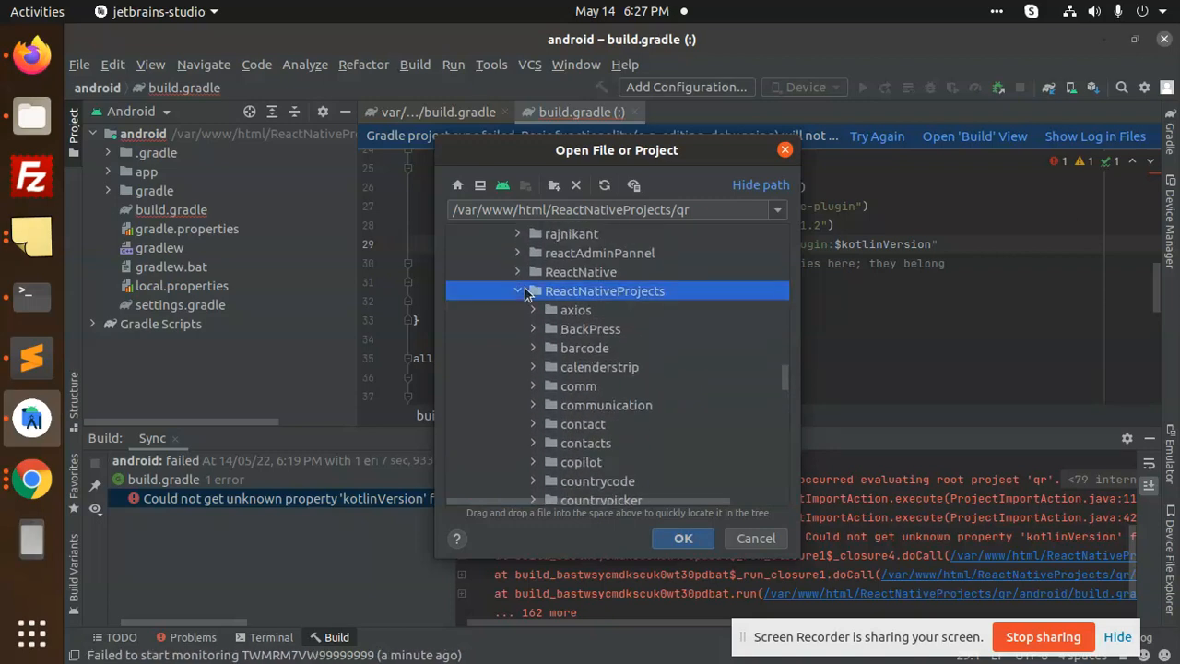
pyautogui.scroll(-3)
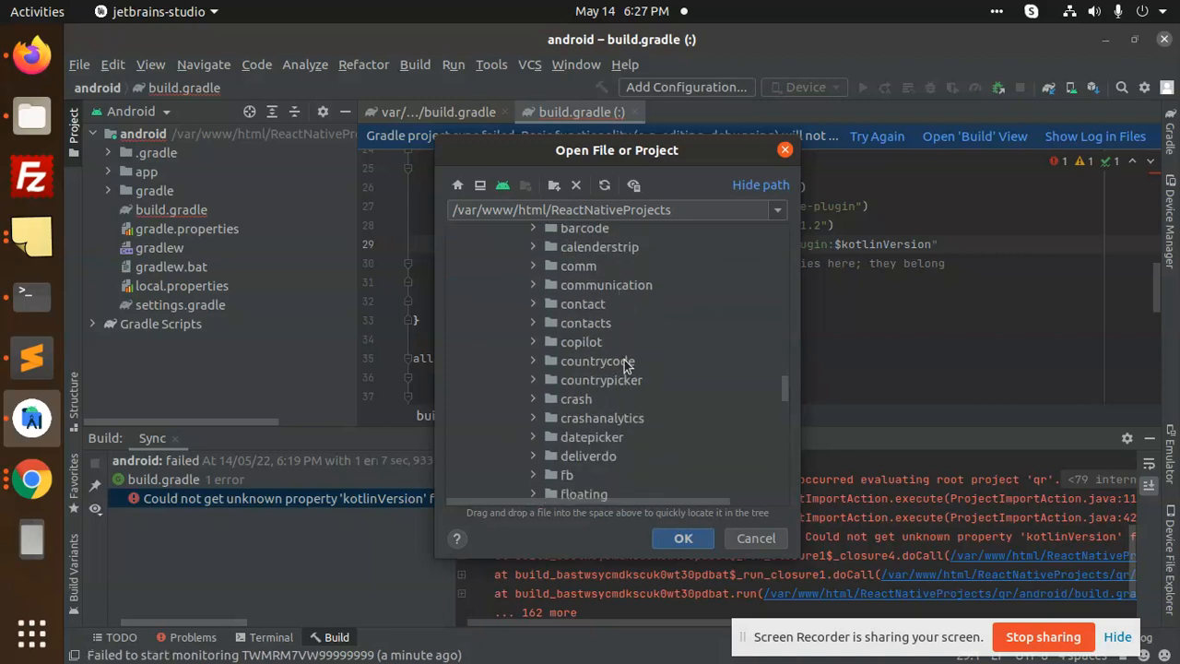
pyautogui.scroll(-3)
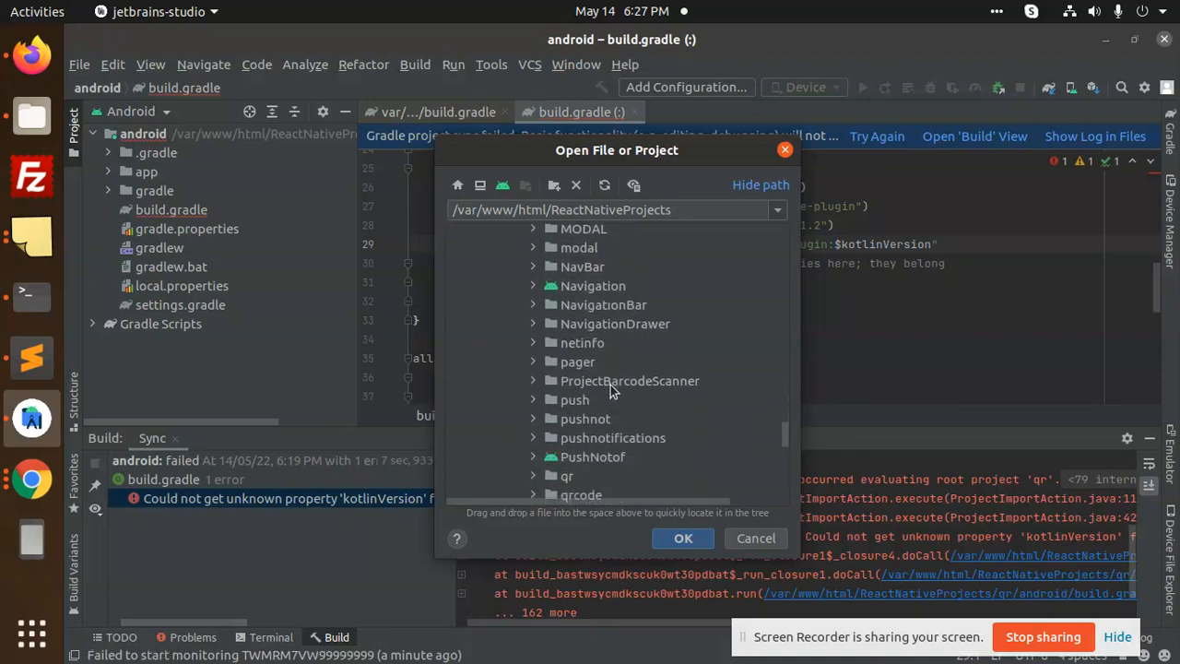
pyautogui.scroll(-3)
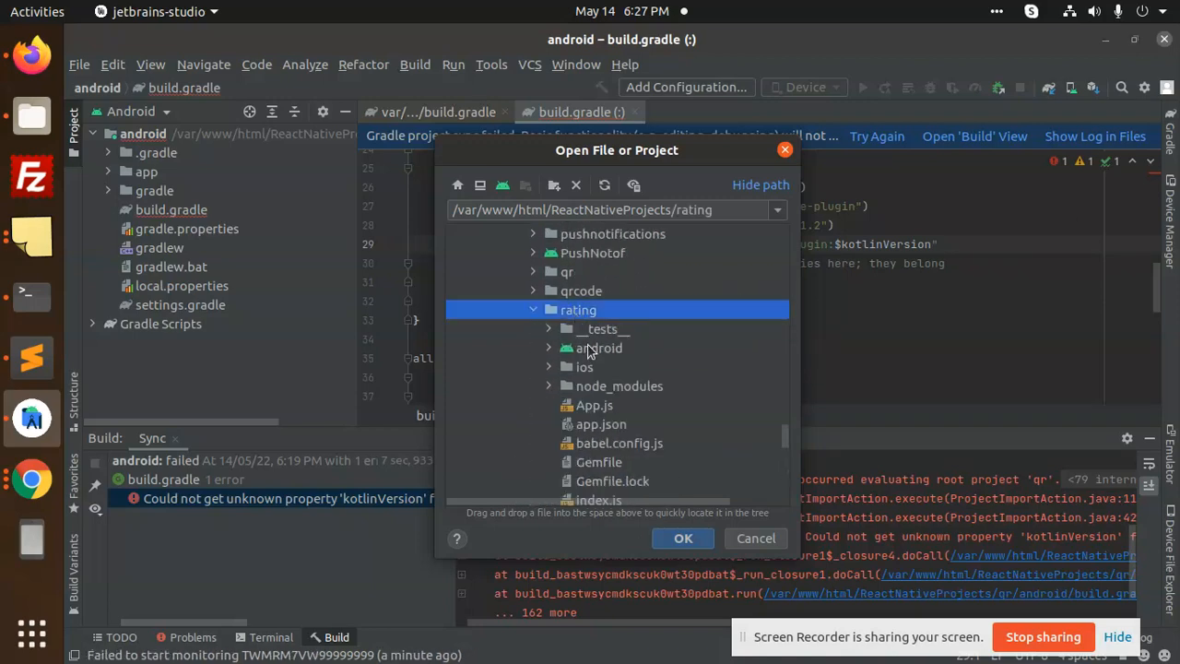
pyautogui.click(756, 539)
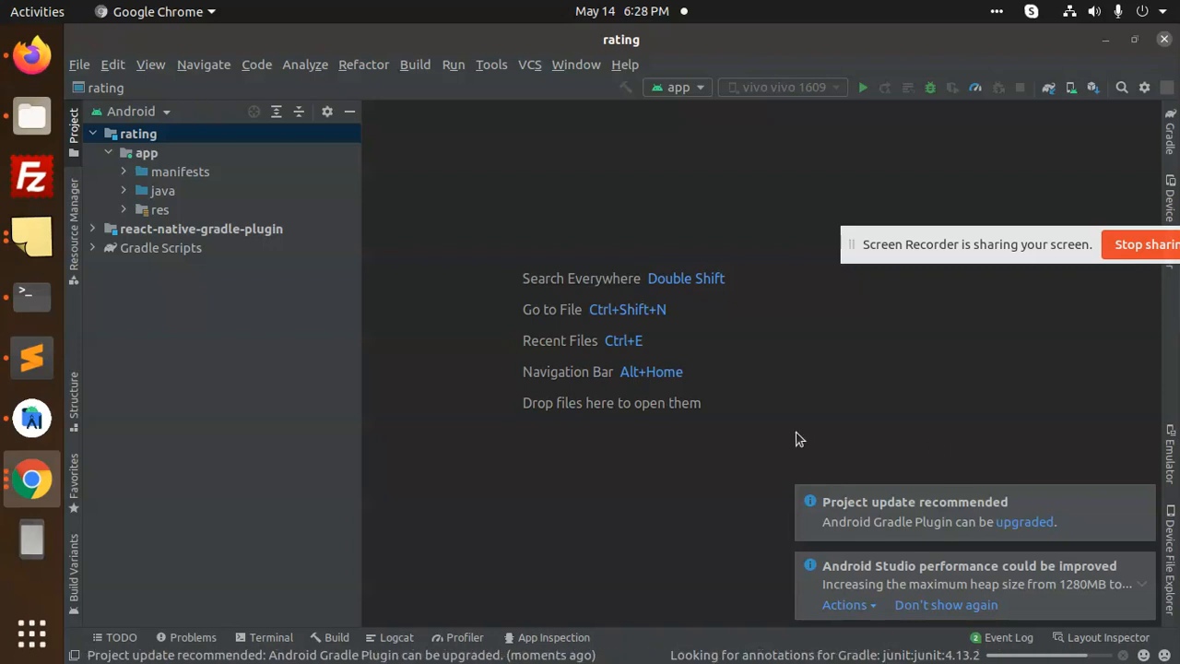
pyautogui.moveTo(759, 359)
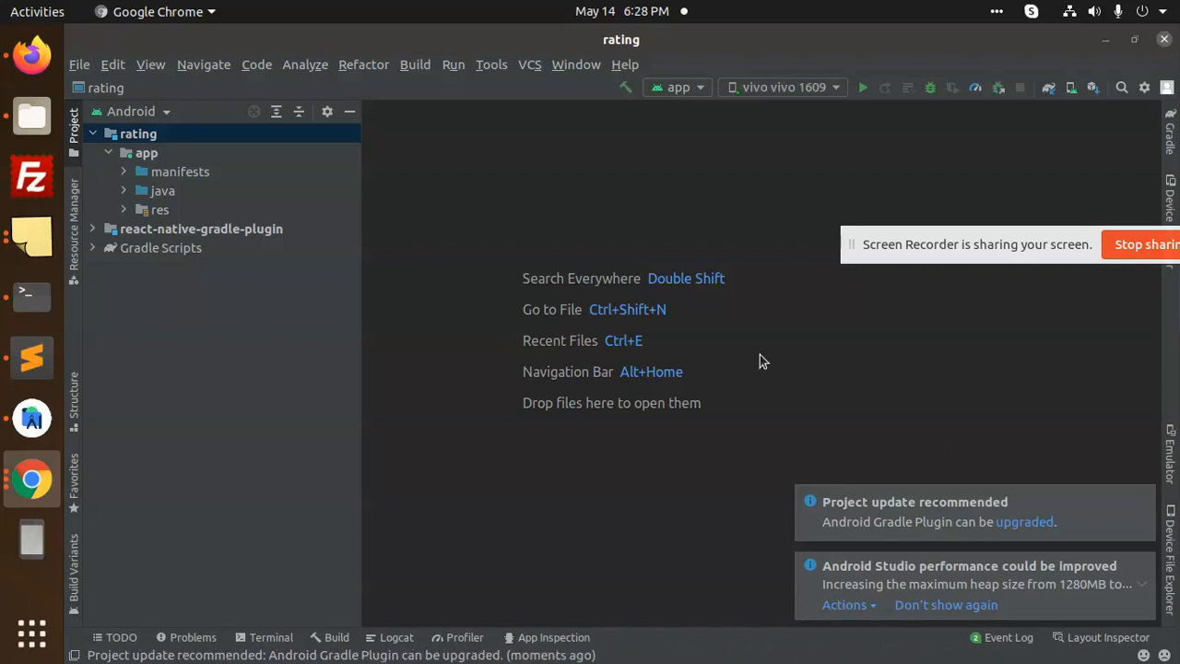
# Step: Run the app on the vivo phone and switch to AnyDesk to view it
pyautogui.click(863, 89)
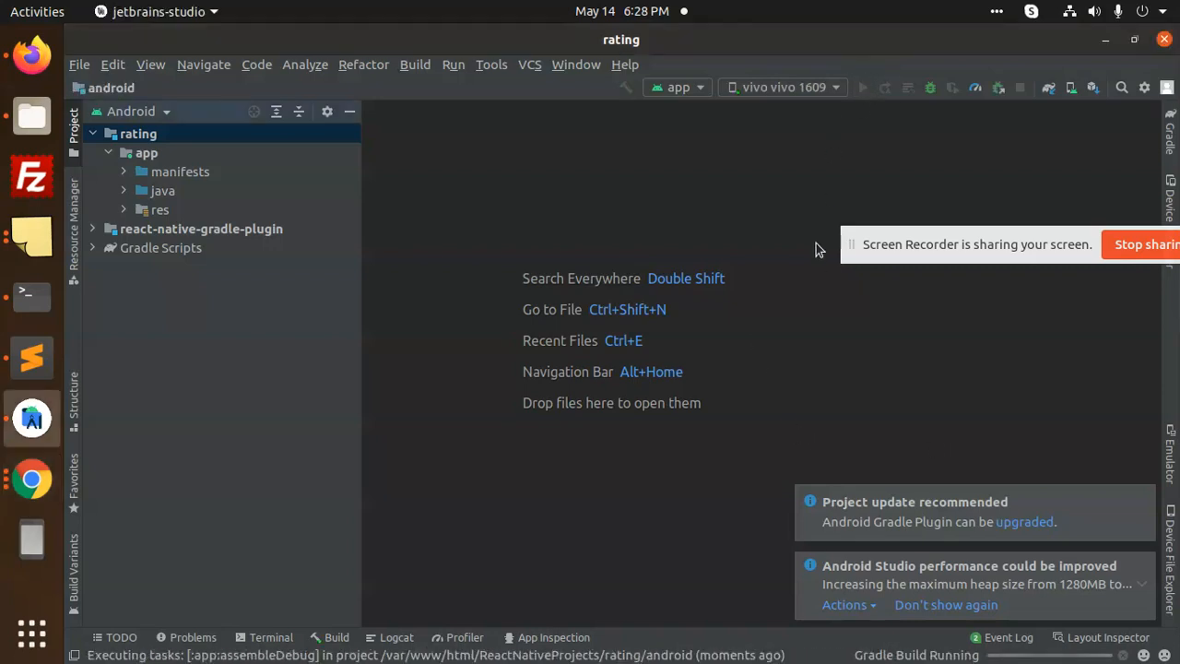
pyautogui.click(37, 11)
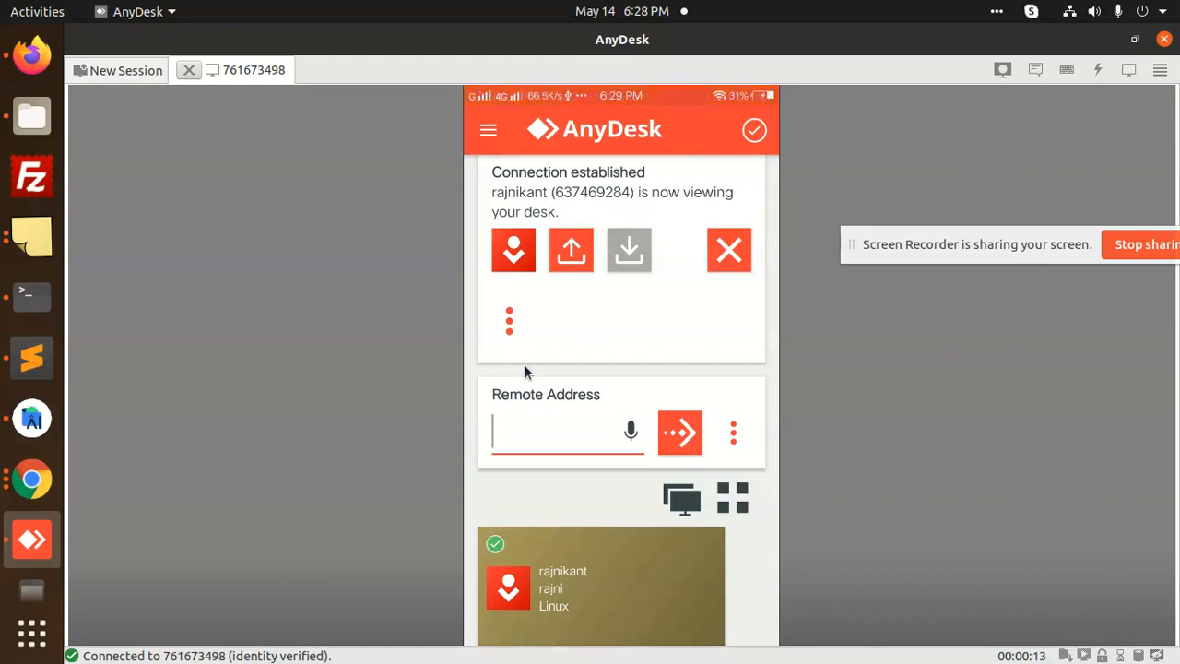
pyautogui.moveTo(32, 417)
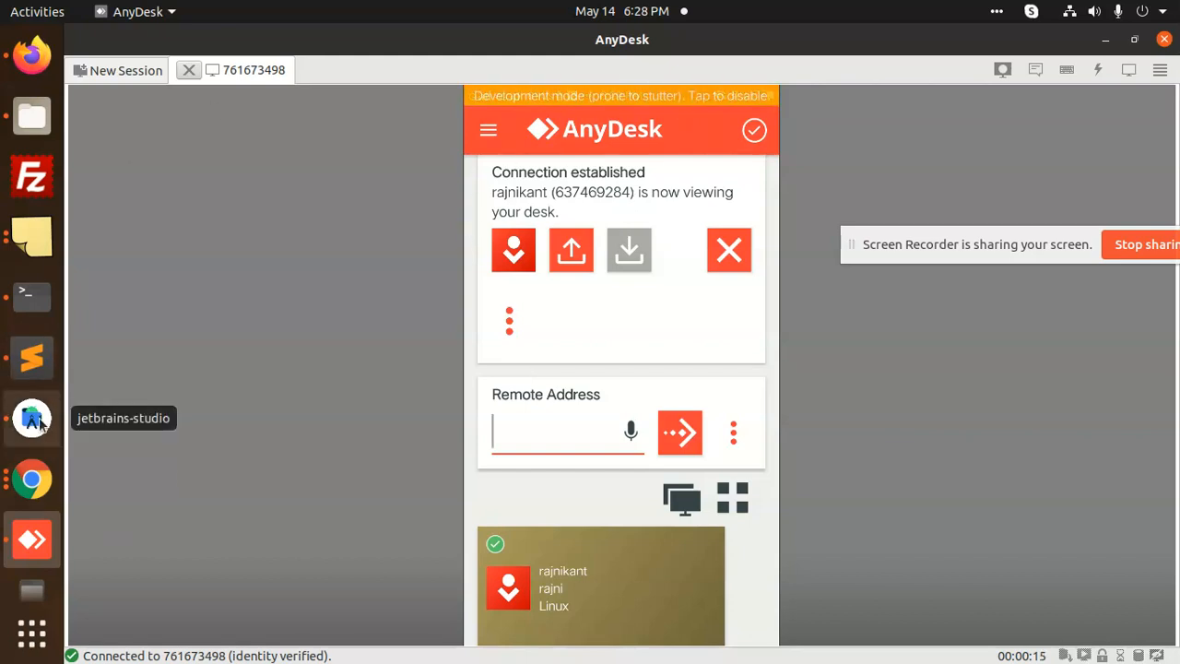
# Step: Check the Gradle build in Android Studio, then return to the phone in AnyDesk
pyautogui.click(31, 416)
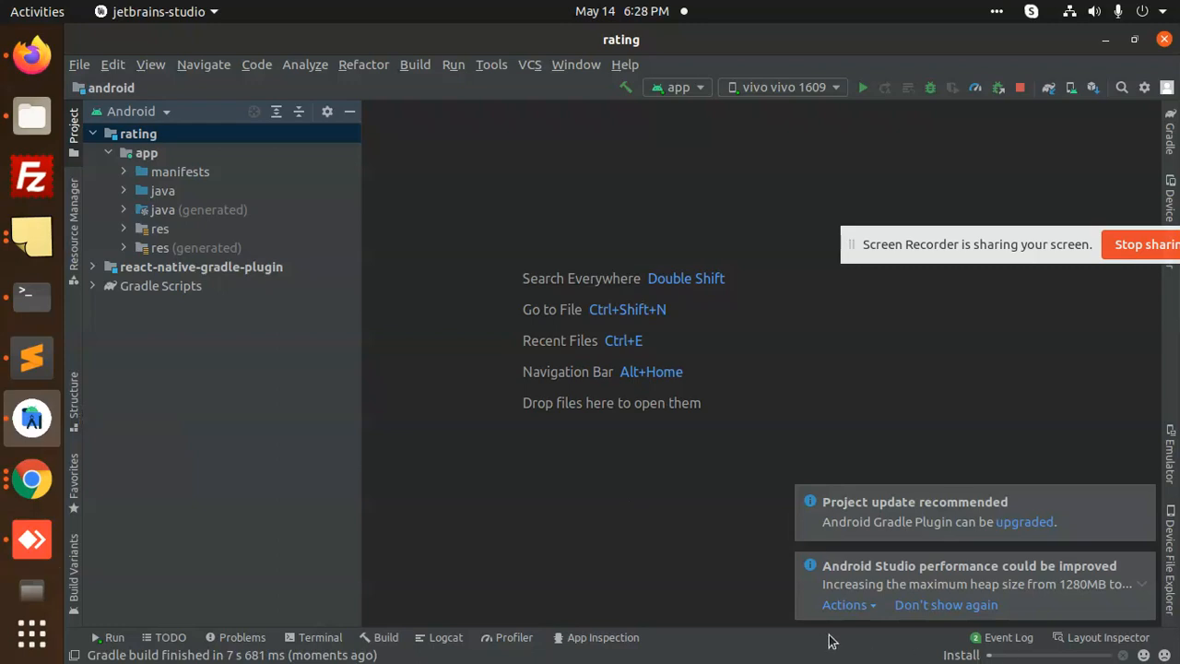
pyautogui.click(863, 88)
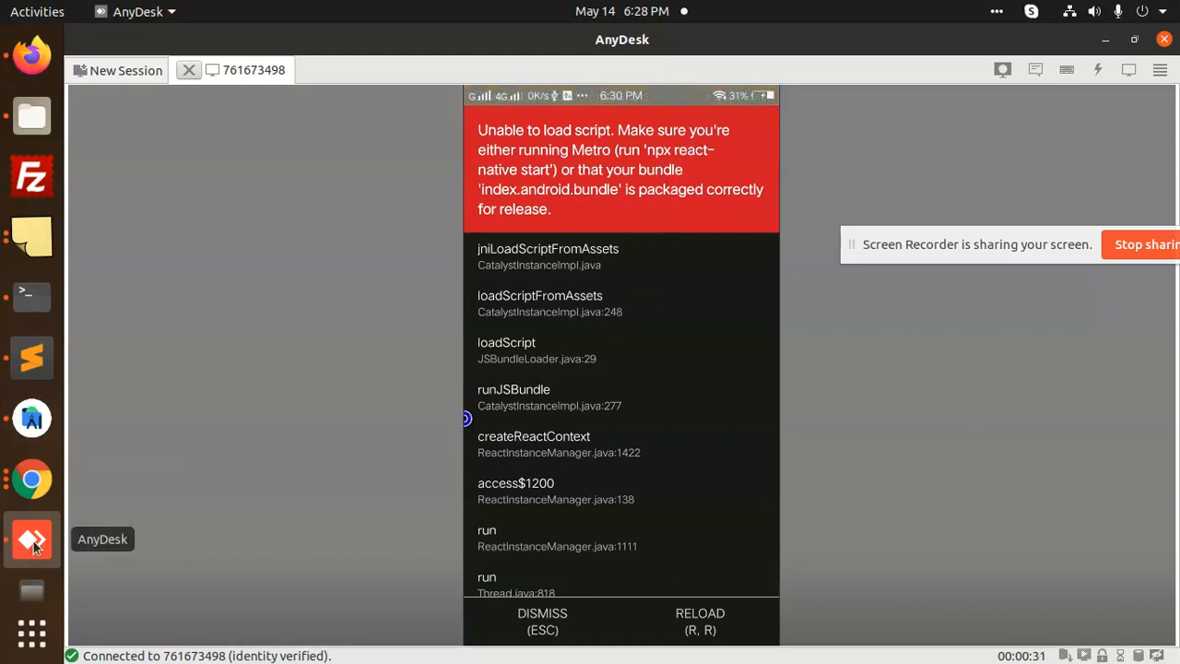
pyautogui.click(31, 417)
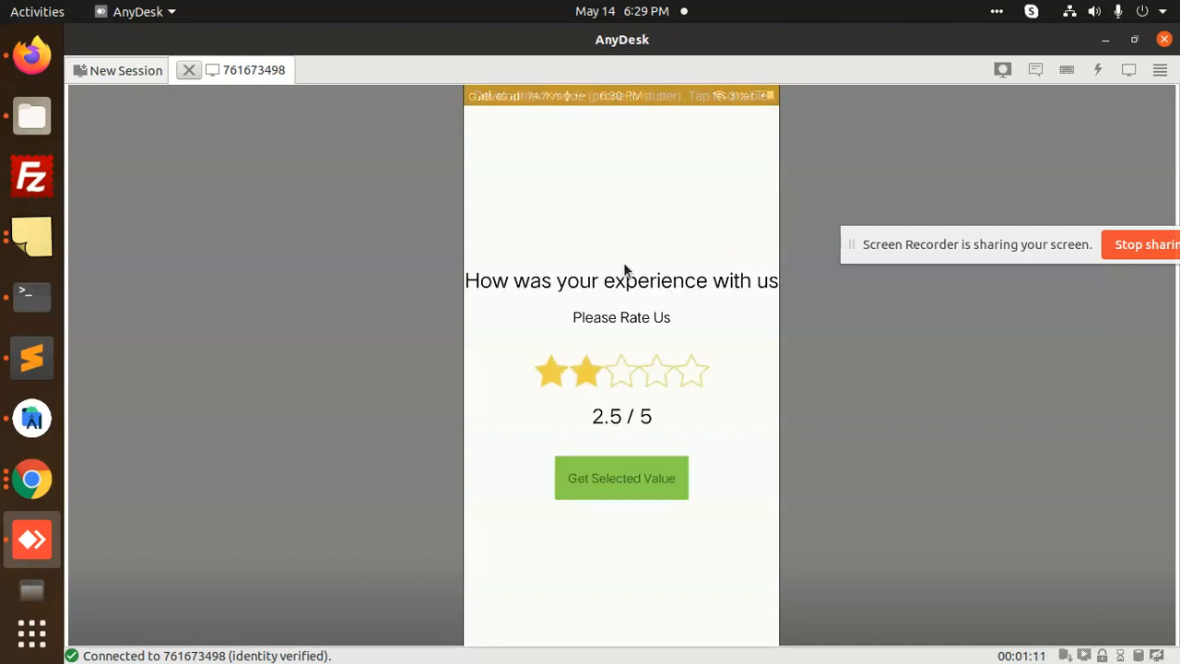
# Step: Tap four, five, three, two star ratings on the phone and show the selected value alert
pyautogui.click(657, 370)
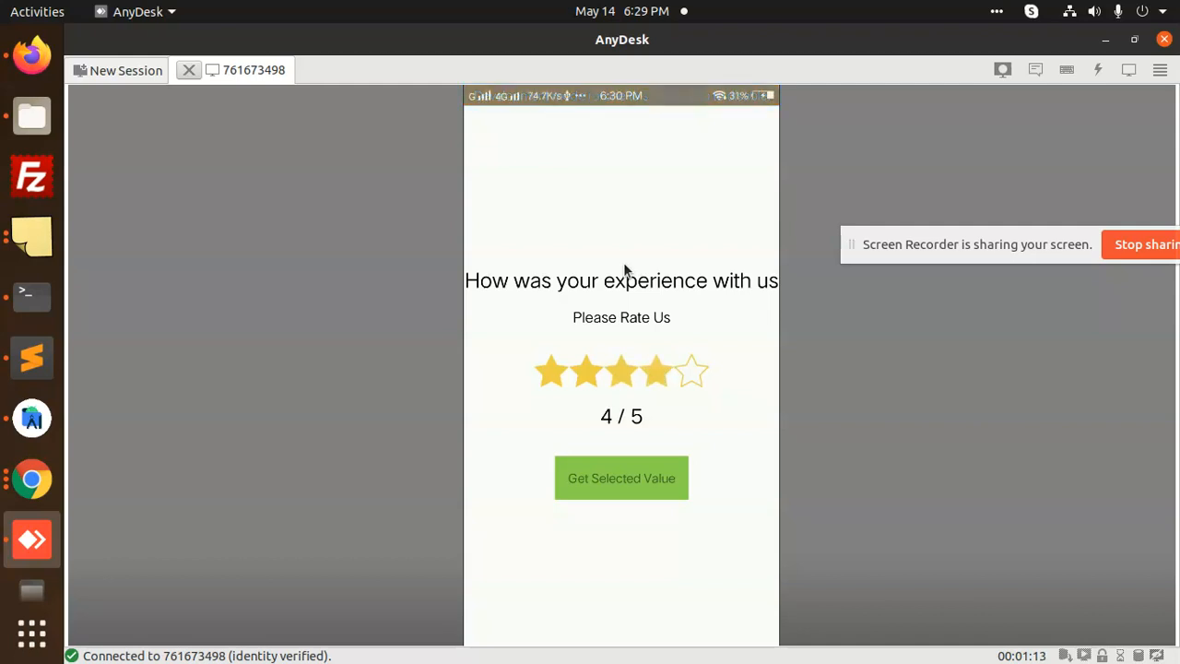
pyautogui.click(689, 372)
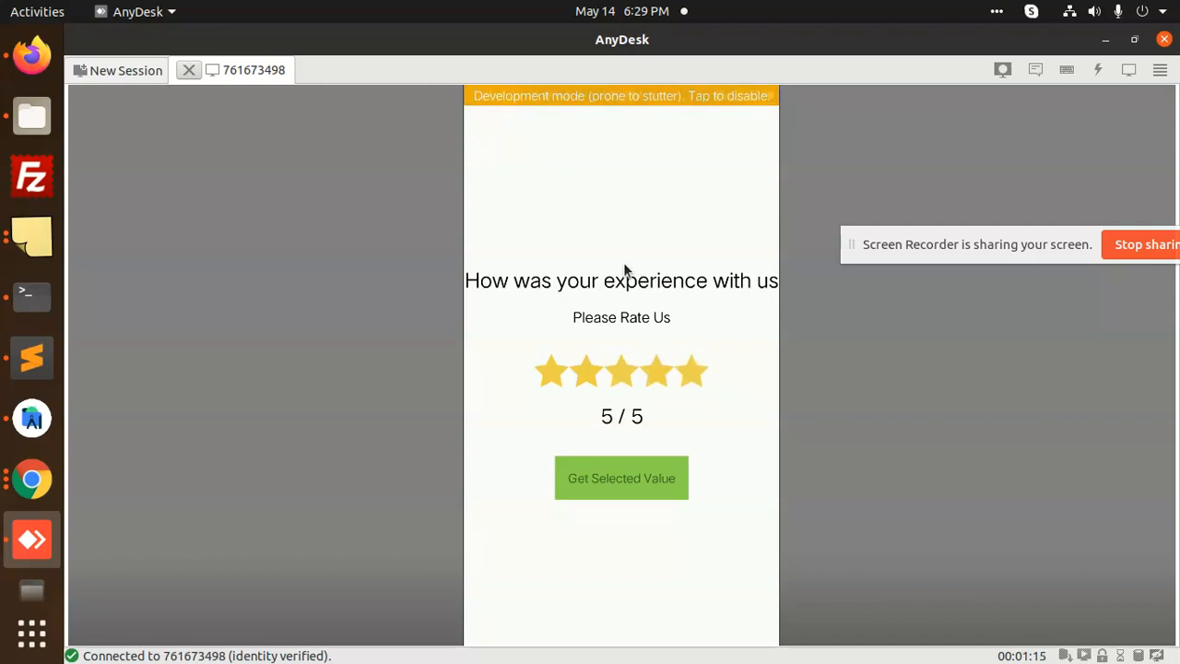
pyautogui.click(656, 373)
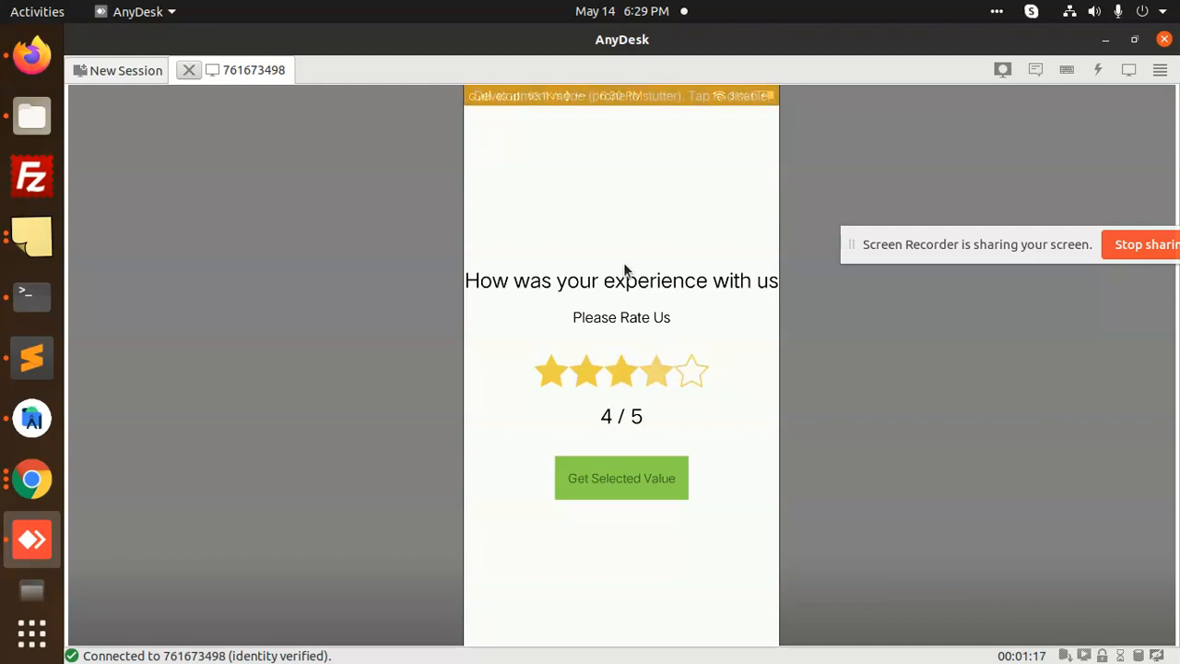
pyautogui.click(621, 372)
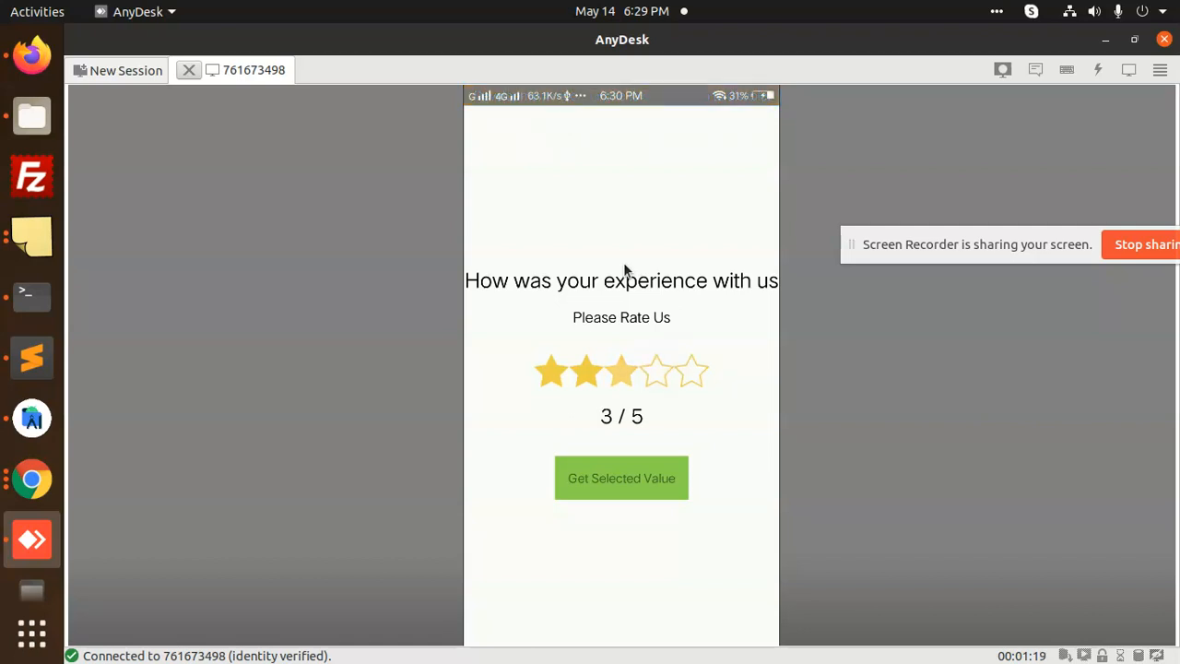
pyautogui.click(587, 371)
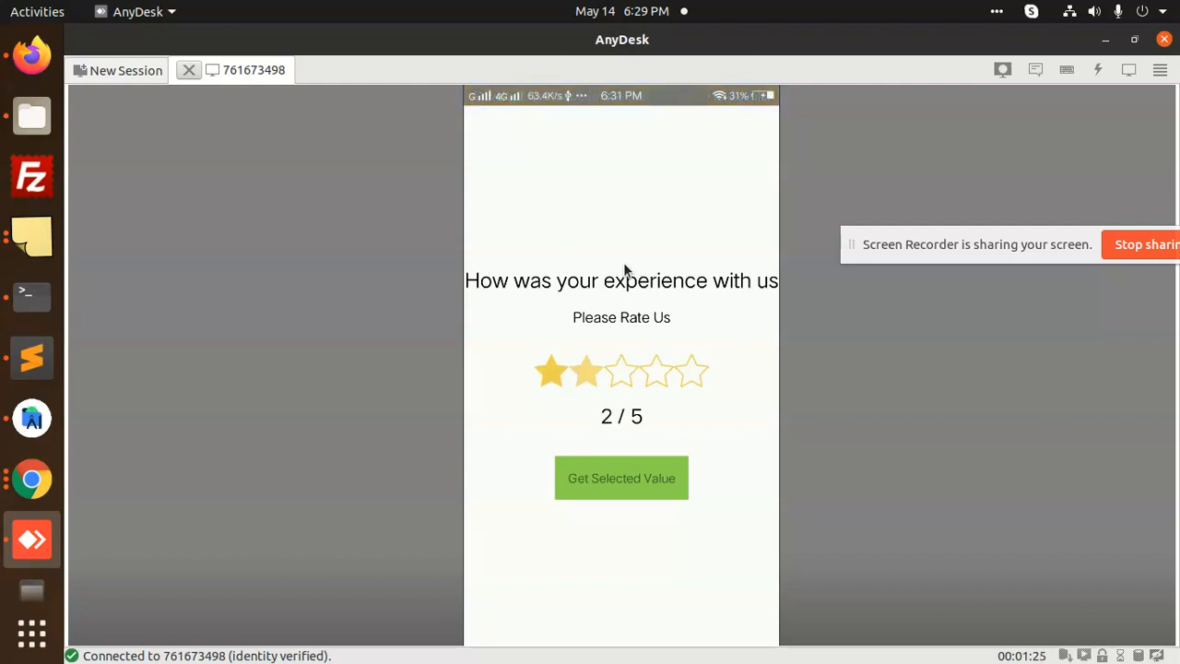
pyautogui.click(657, 371)
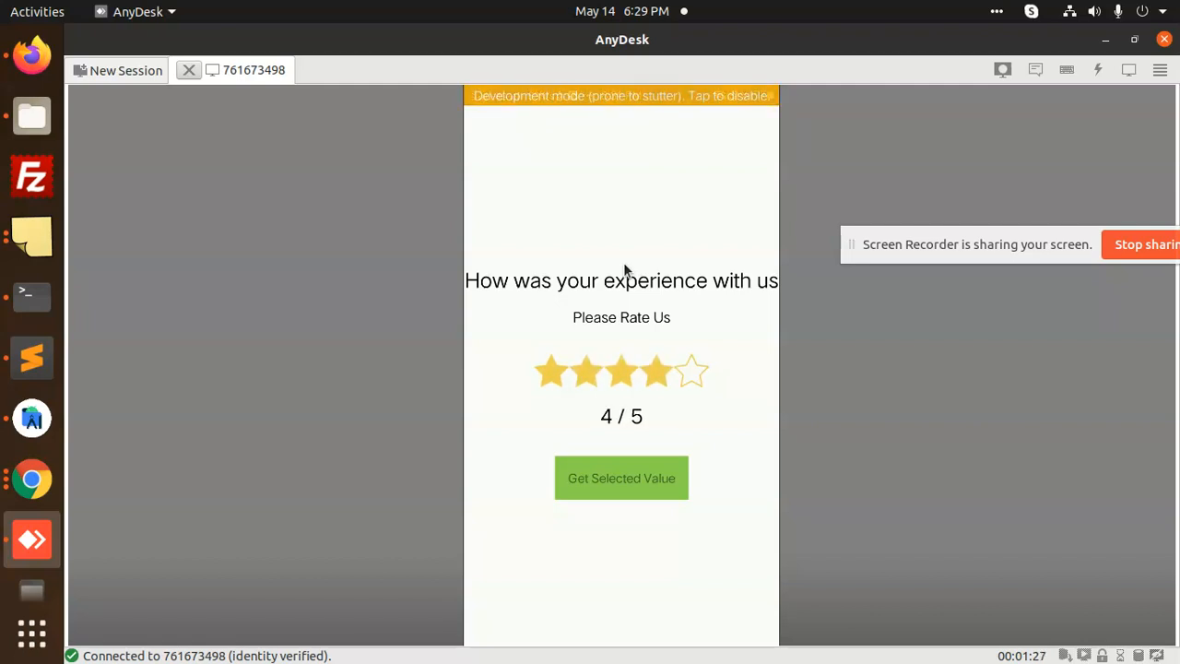
pyautogui.click(587, 371)
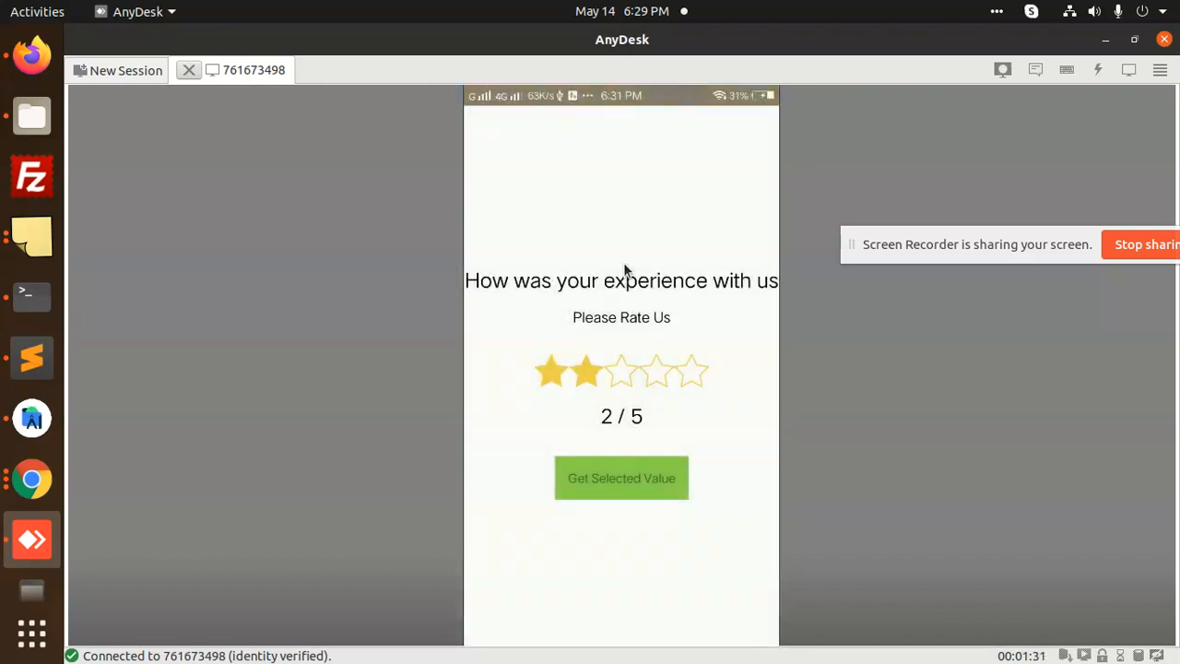
pyautogui.click(621, 371)
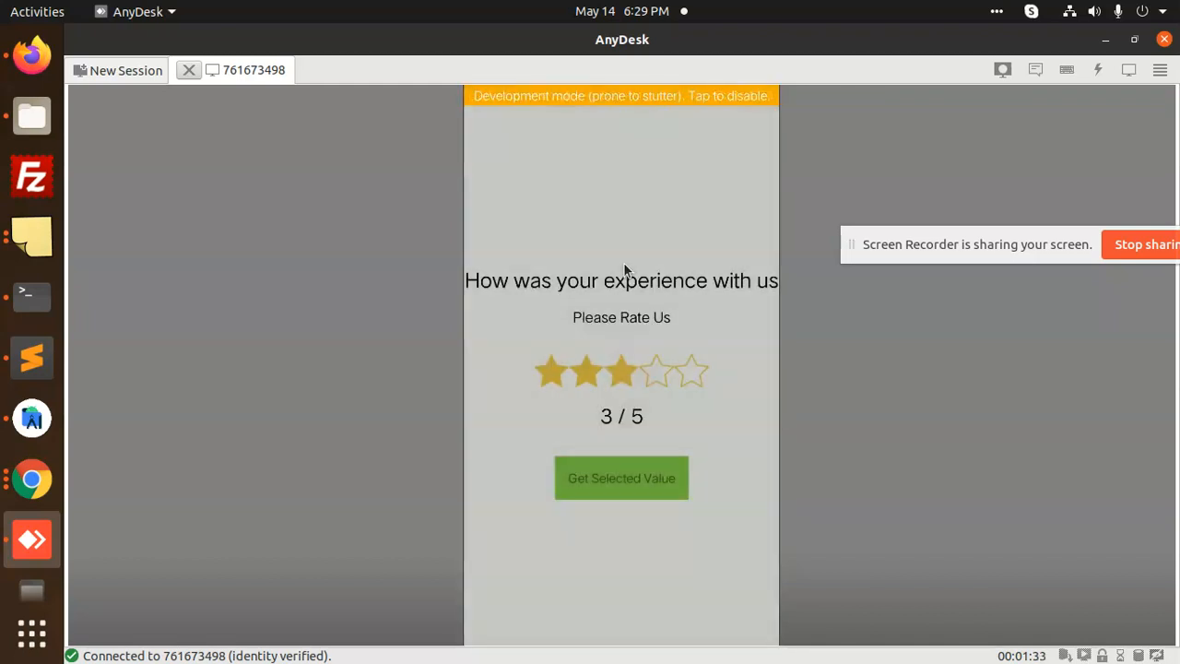
pyautogui.click(621, 477)
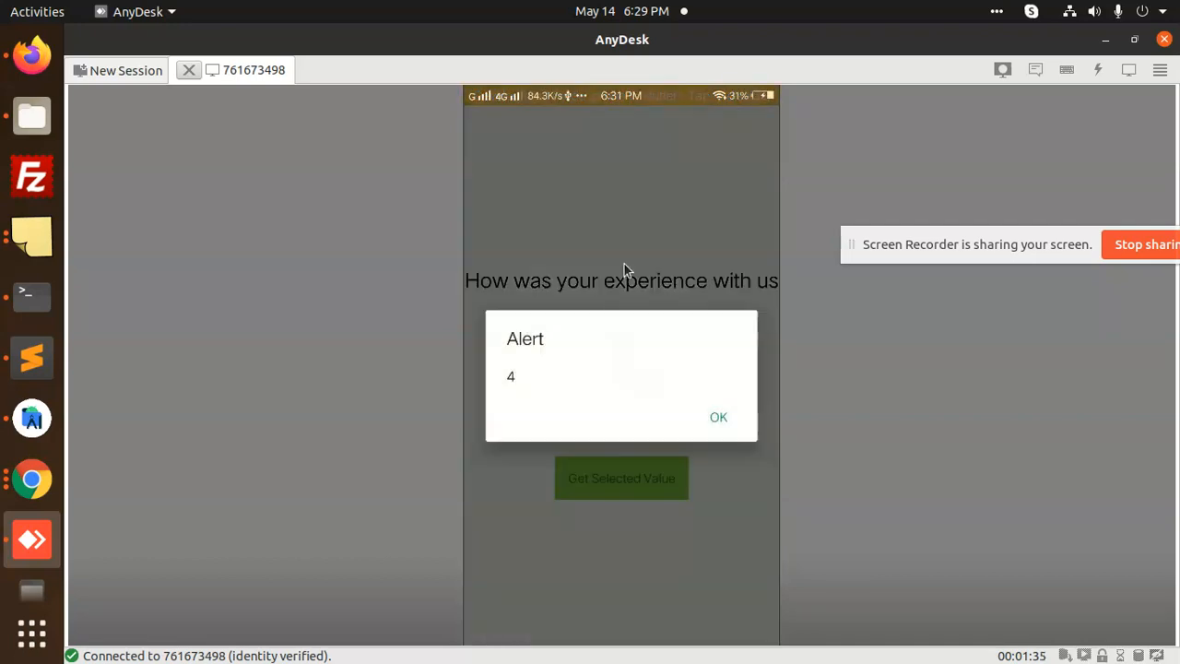
# Step: Dismiss the rating alert and switch to the rating project files
pyautogui.click(720, 417)
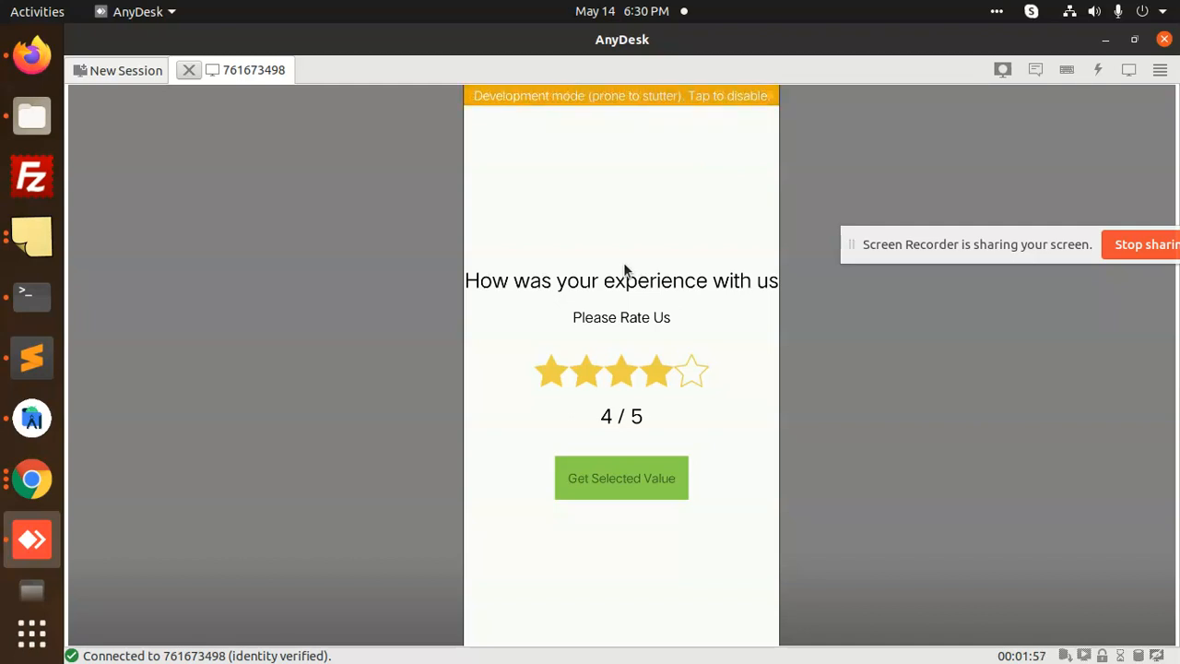
pyautogui.moveTo(31, 358)
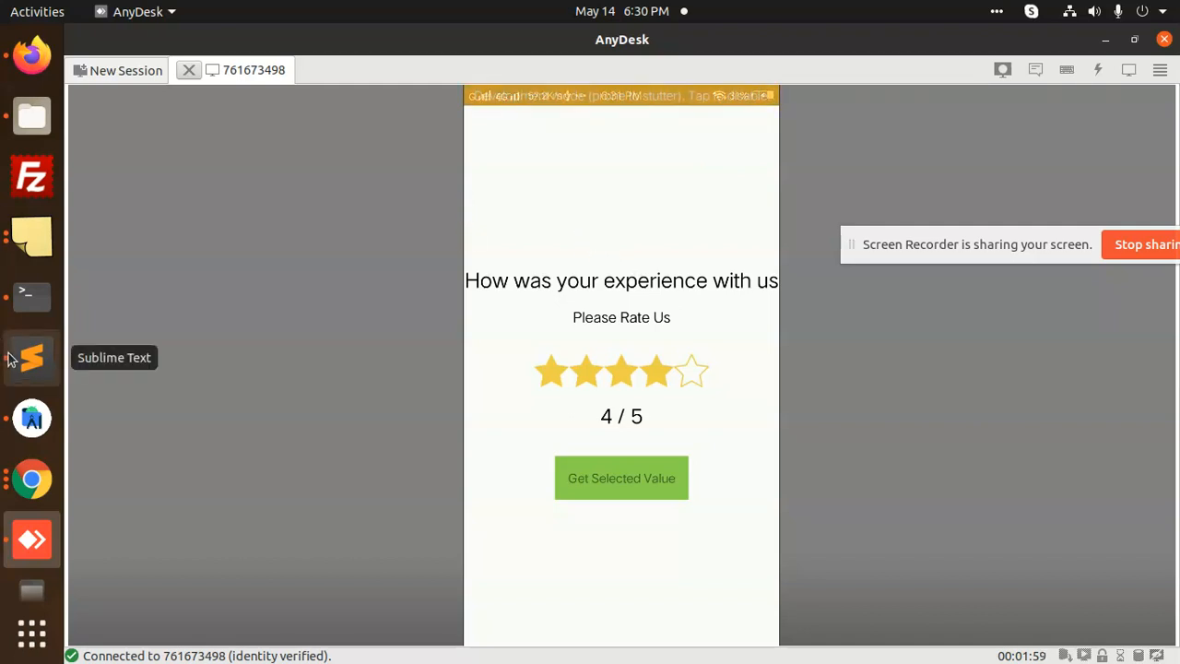
pyautogui.click(31, 358)
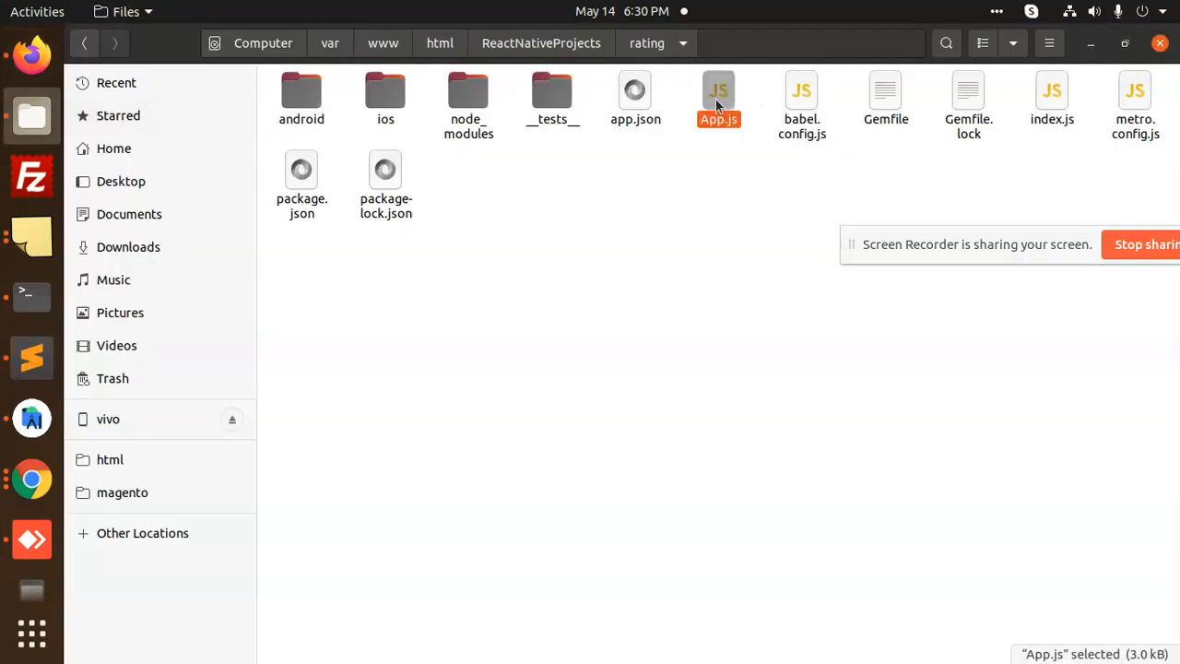
# Step: Review App.js's rating state, star image links and star-rendering loop in Sublime Text
pyautogui.doubleClick(719, 96)
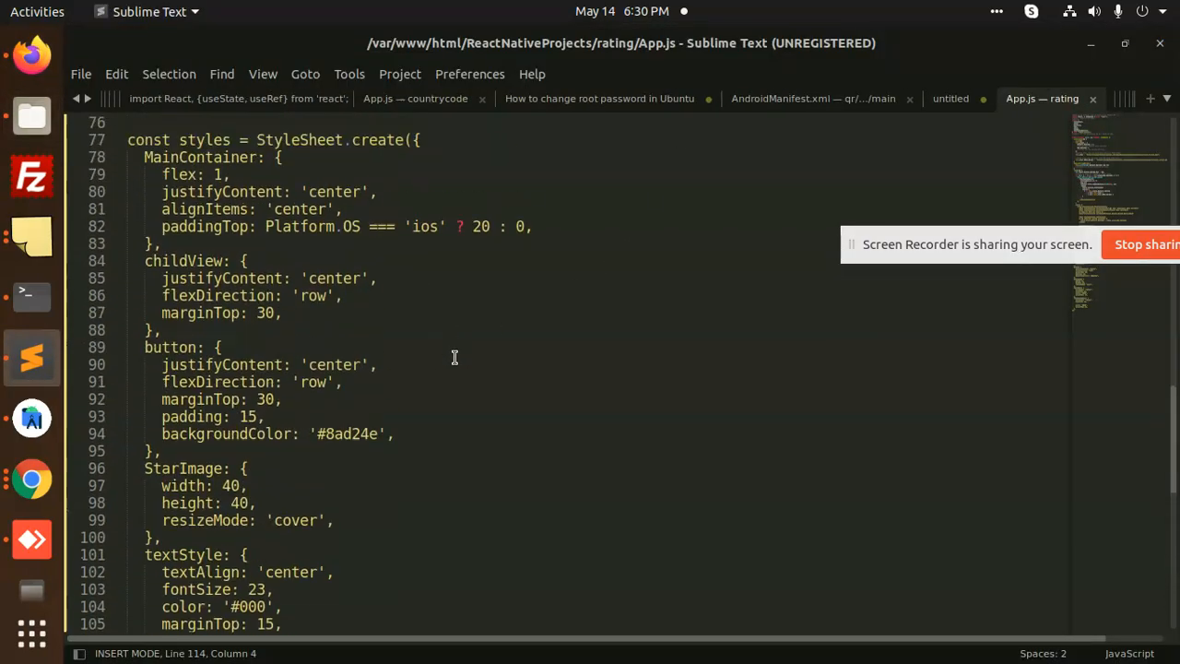
pyautogui.scroll(3)
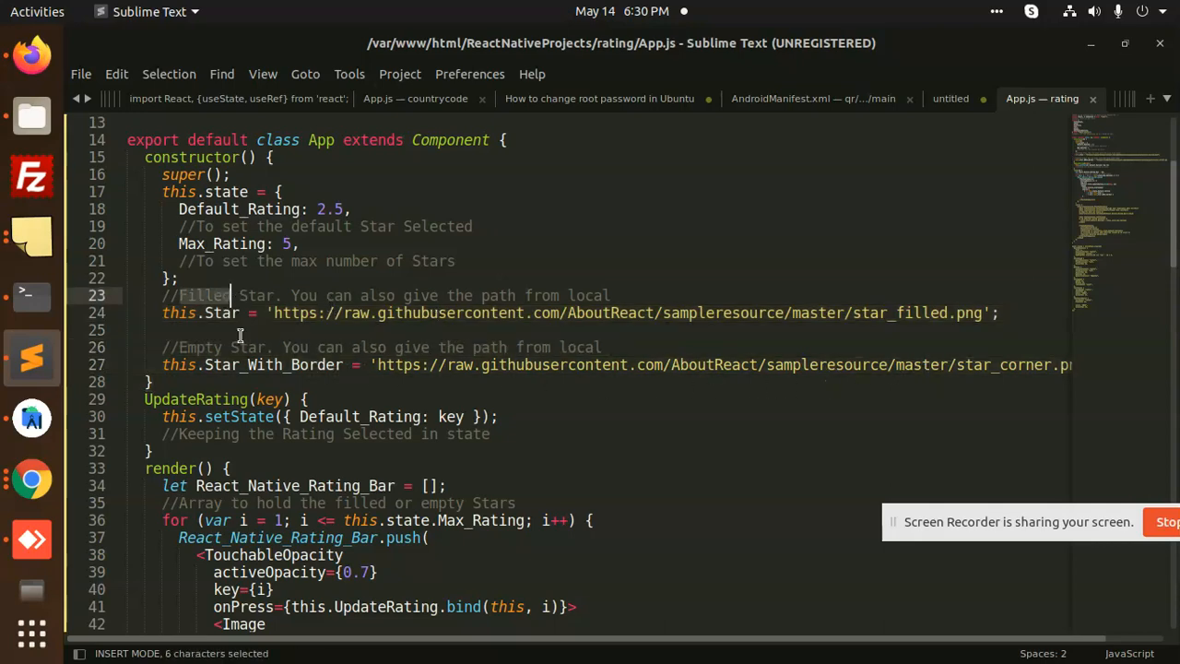
pyautogui.scroll(-3)
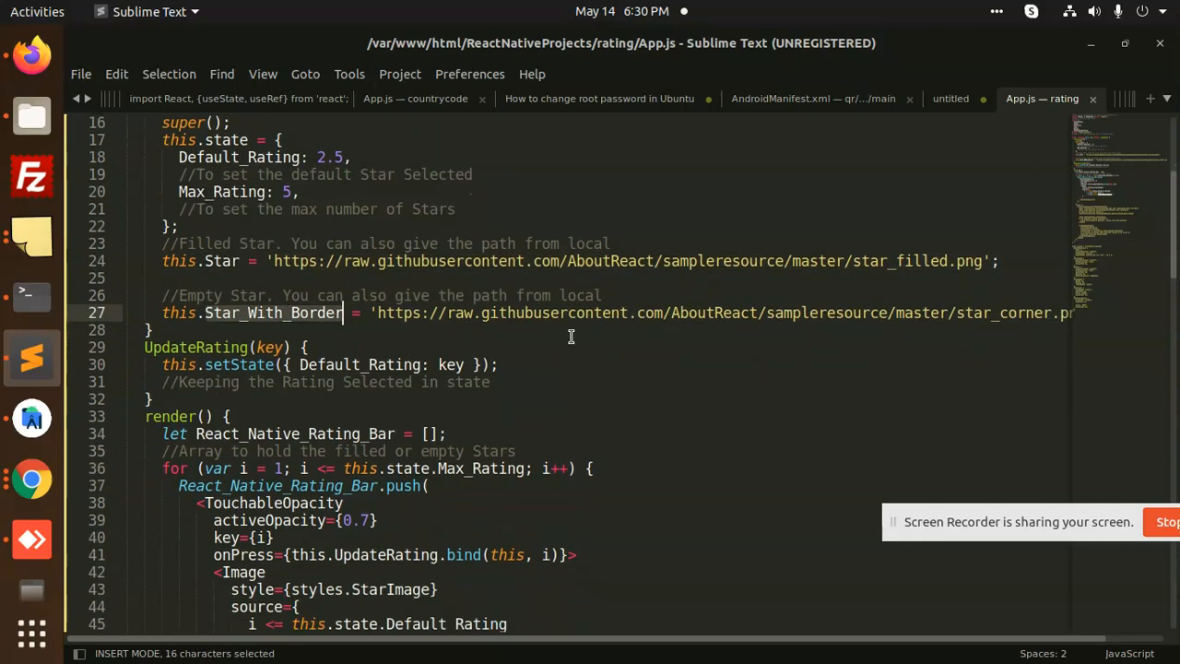
pyautogui.scroll(-3)
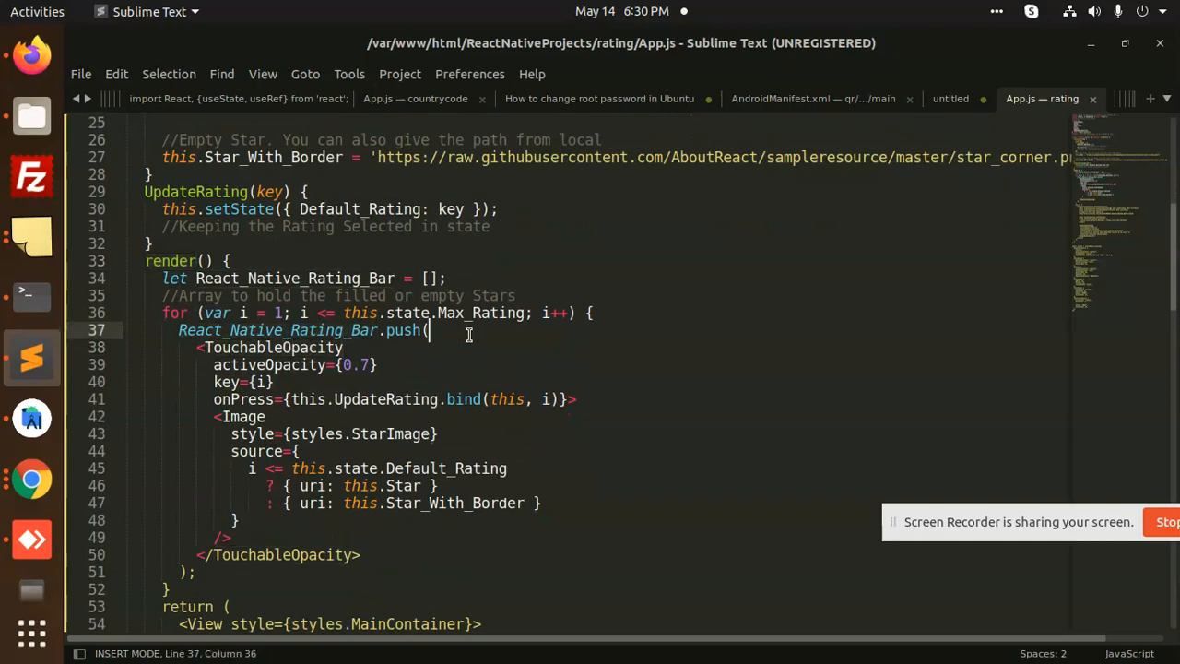
pyautogui.moveTo(247, 529)
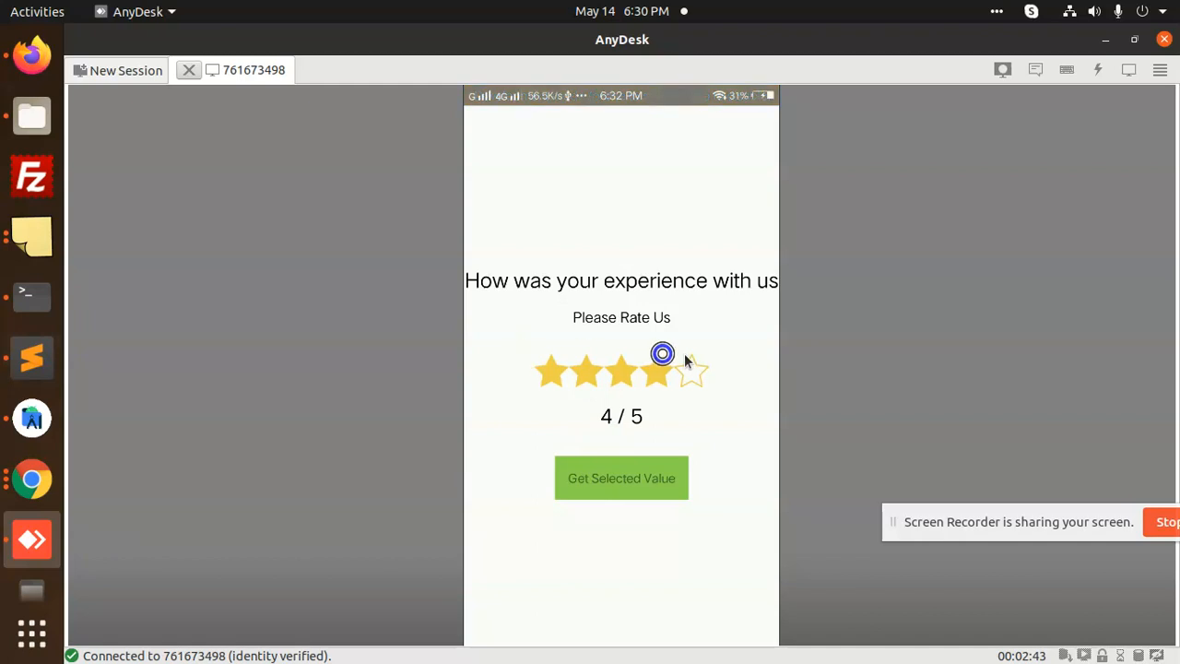
# Step: On the phone, rate three stars and confirm the alert reporting rating 3
pyautogui.click(656, 373)
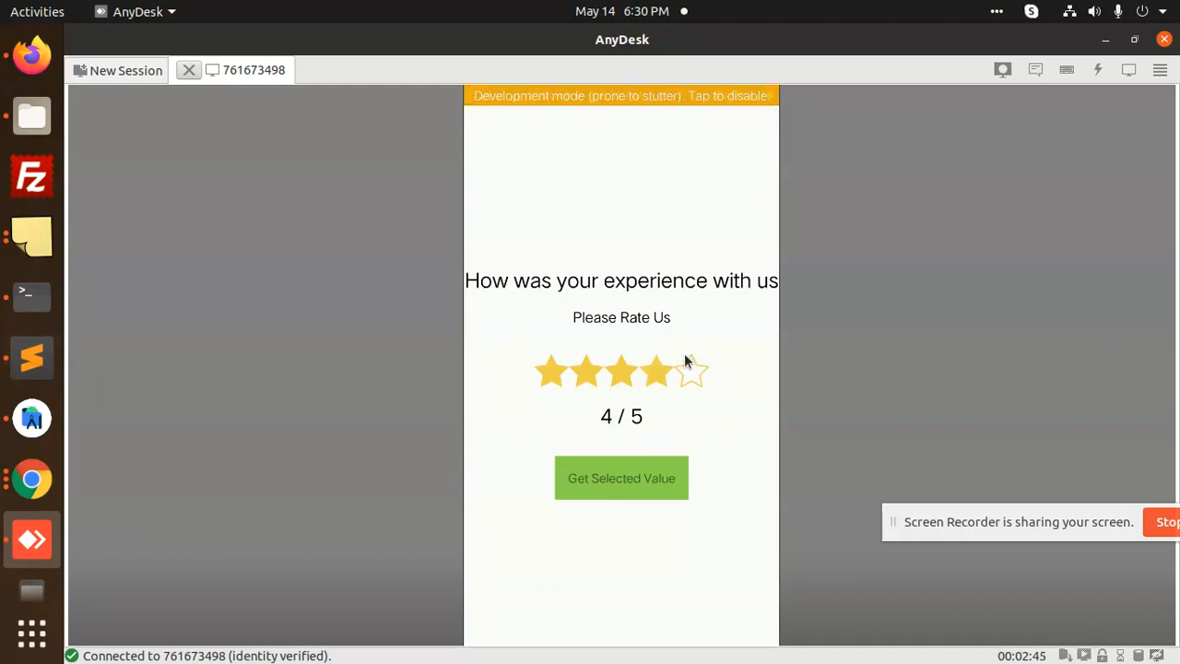
pyautogui.click(621, 477)
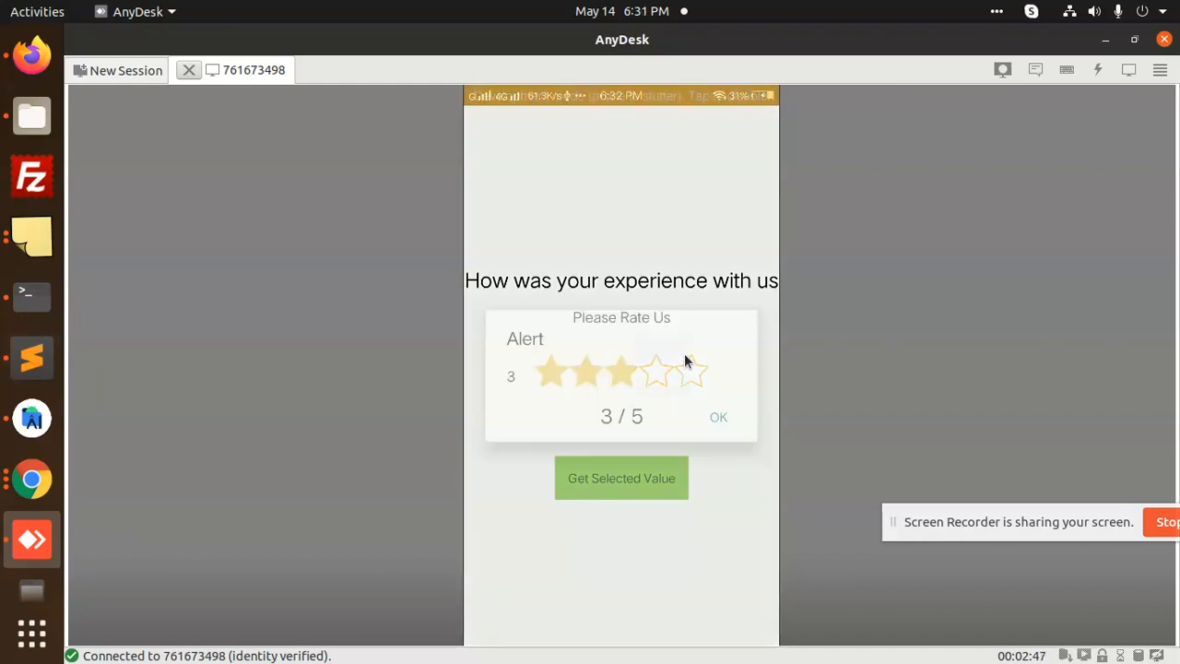
pyautogui.click(719, 417)
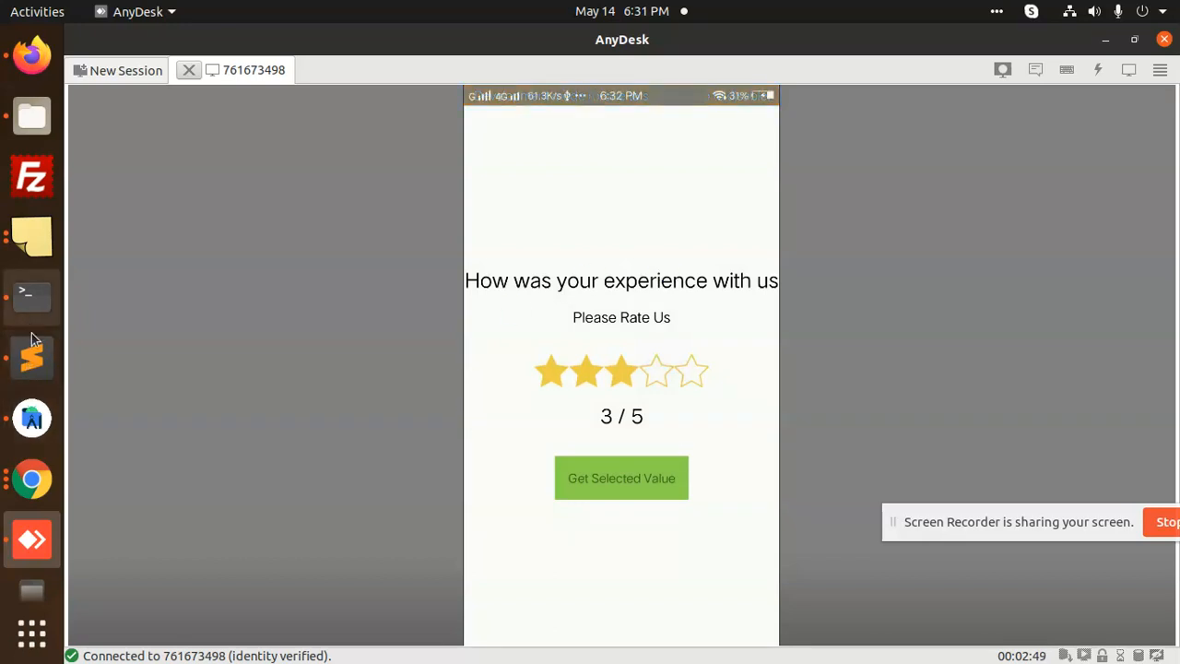
pyautogui.moveTo(33, 296)
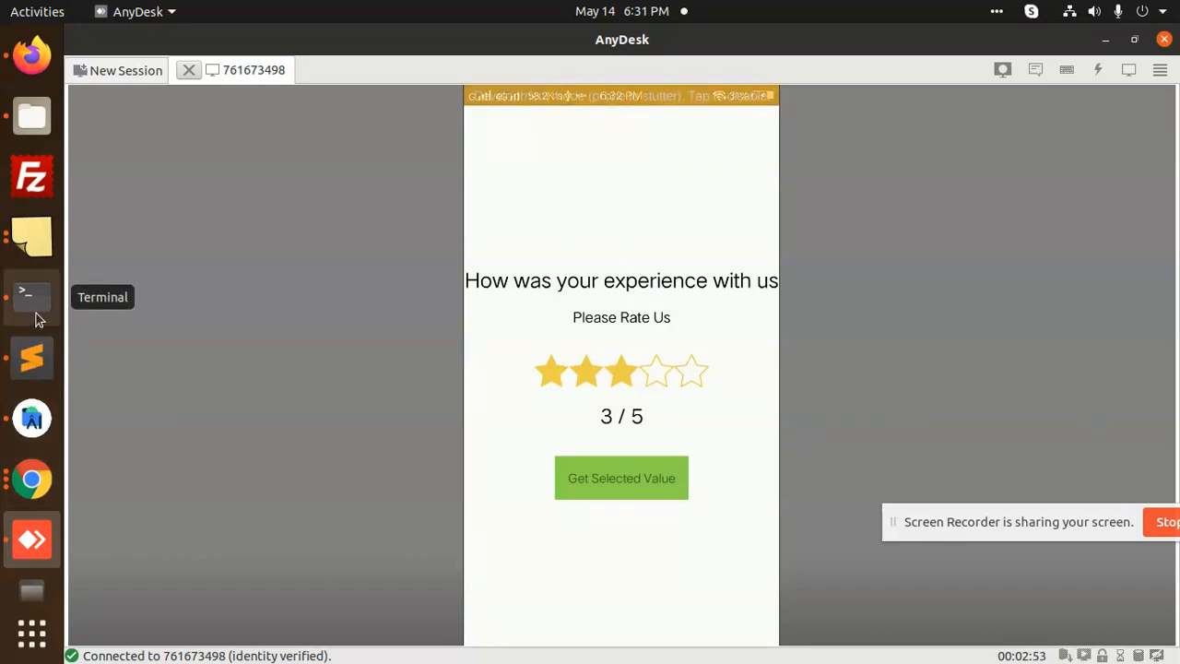
pyautogui.moveTo(33, 358)
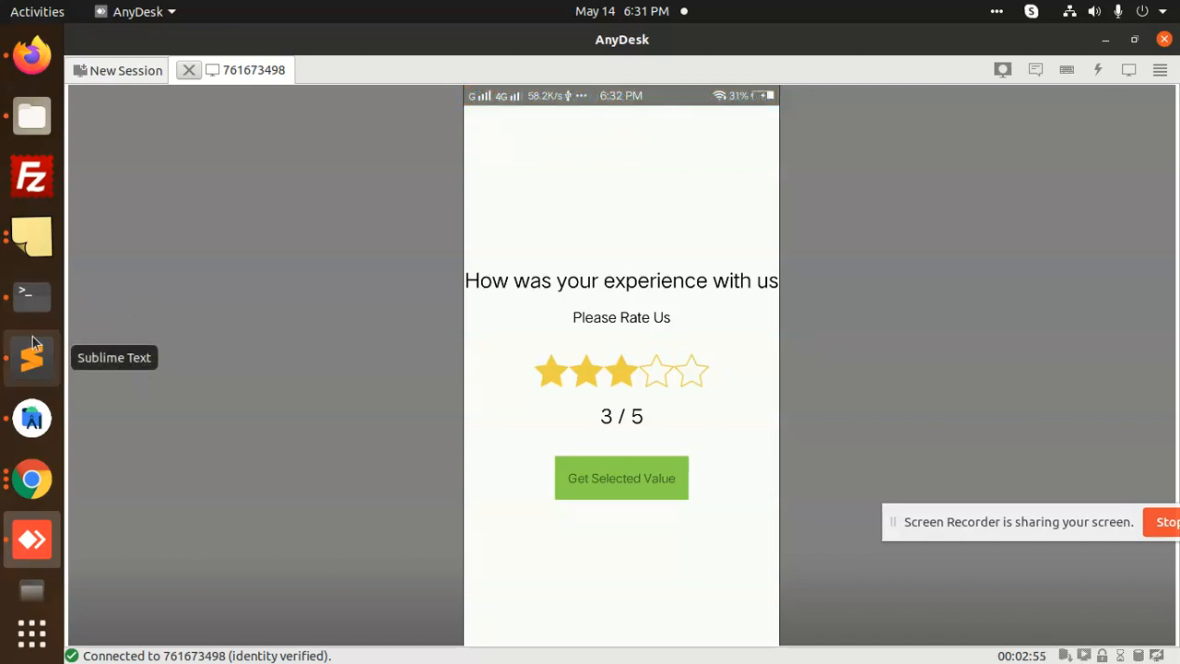
# Step: Return to App.js in Sublime Text and review the return block and styles
pyautogui.click(572, 373)
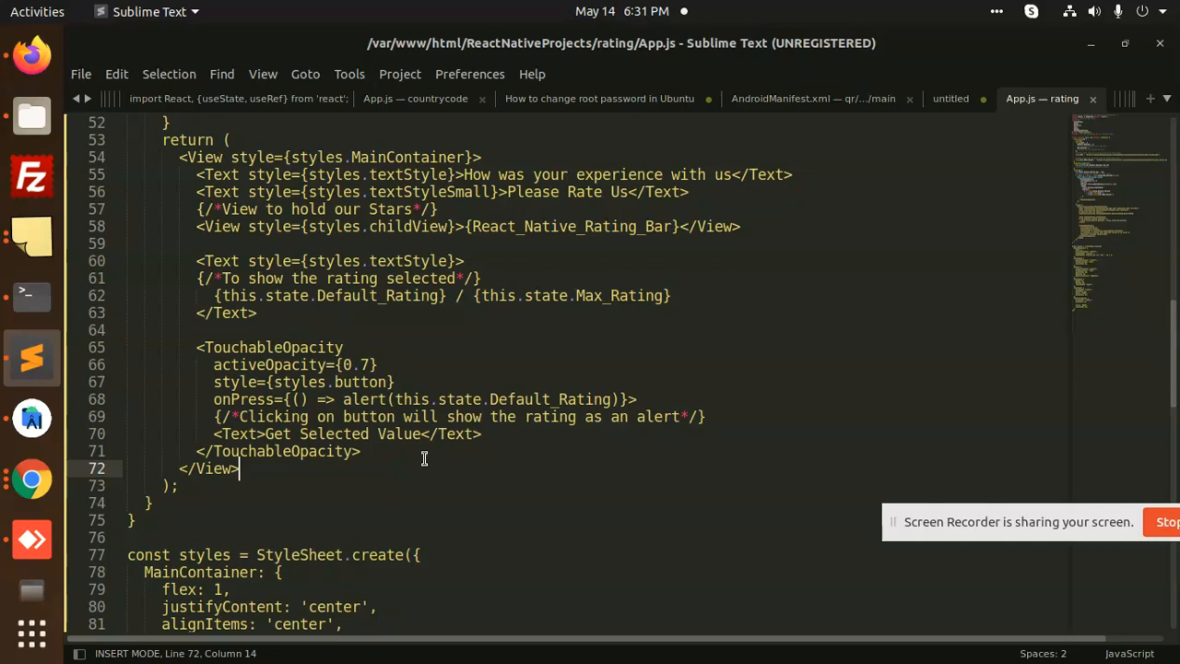
pyautogui.scroll(-3)
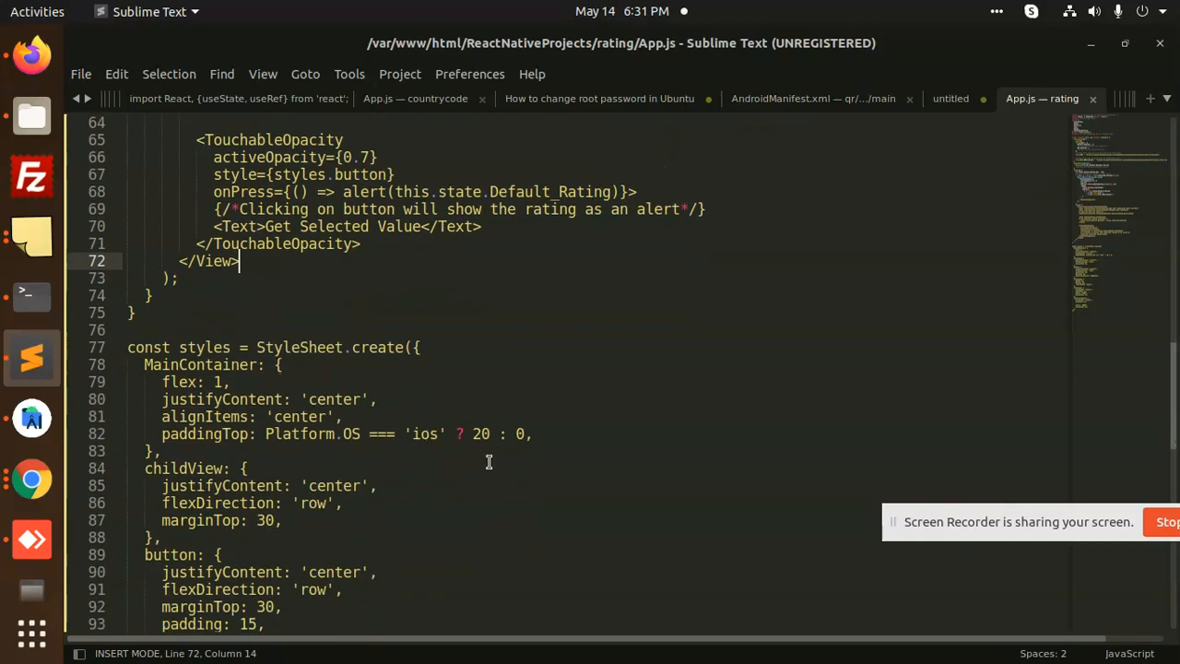
pyautogui.scroll(-3)
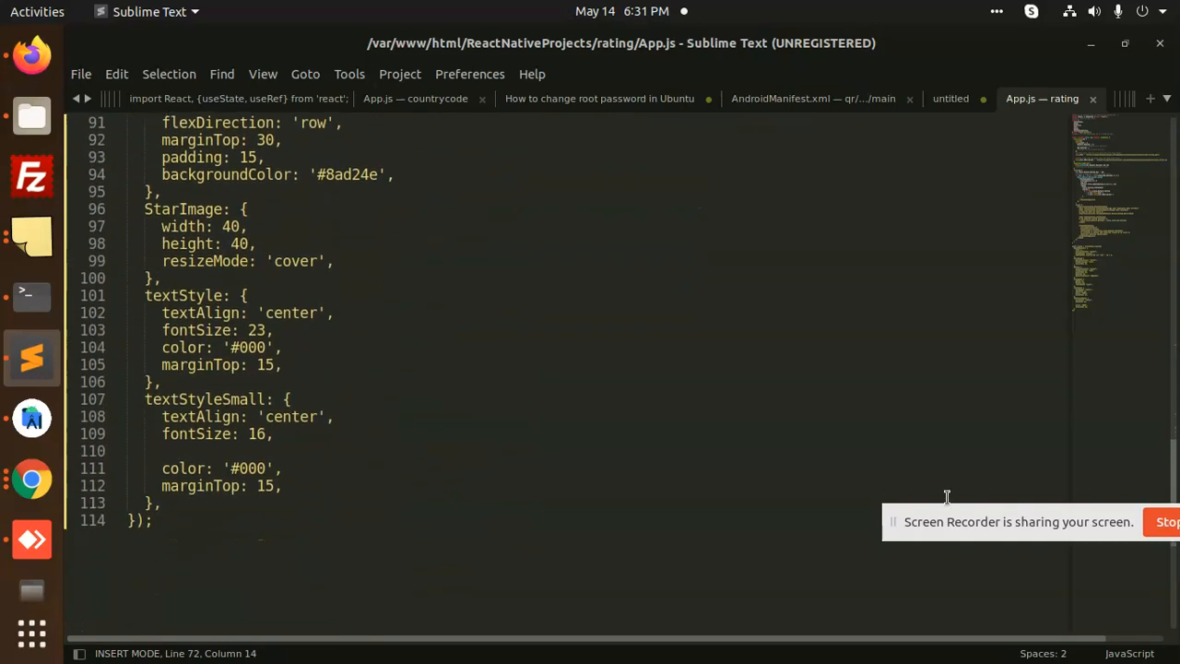